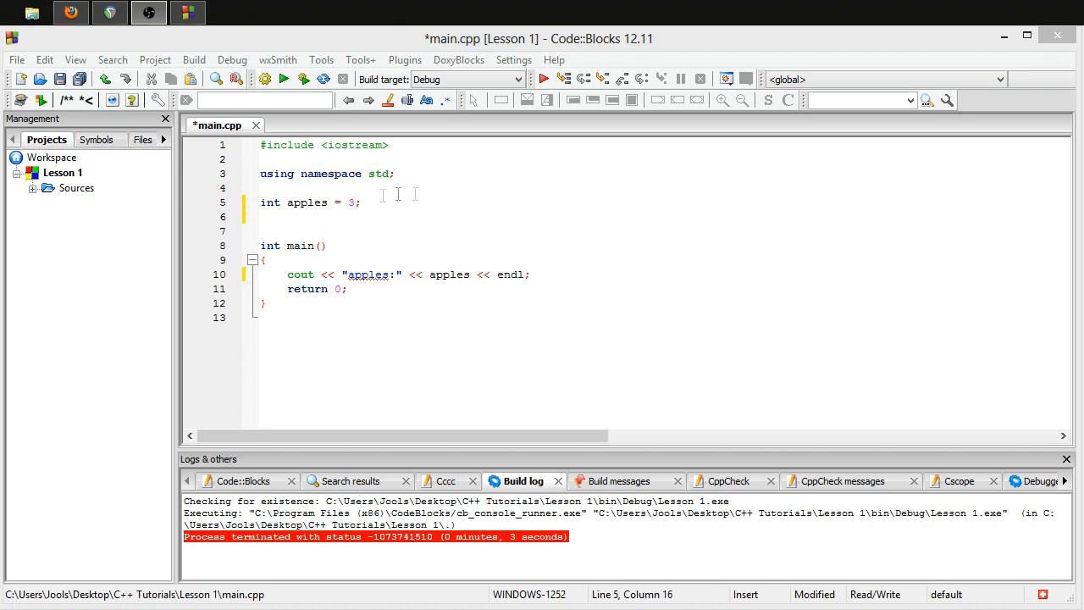
- Declare int using = 4; on line 6, see it rejected as a reserved keyword, and select it for removal
click(622, 219)
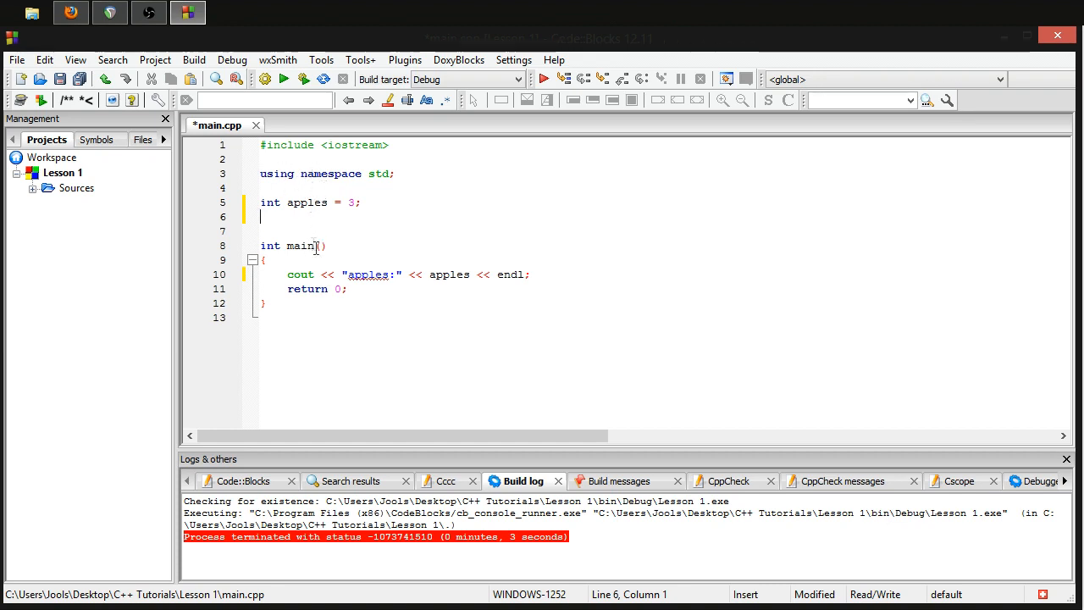
mouse_move(313, 127)
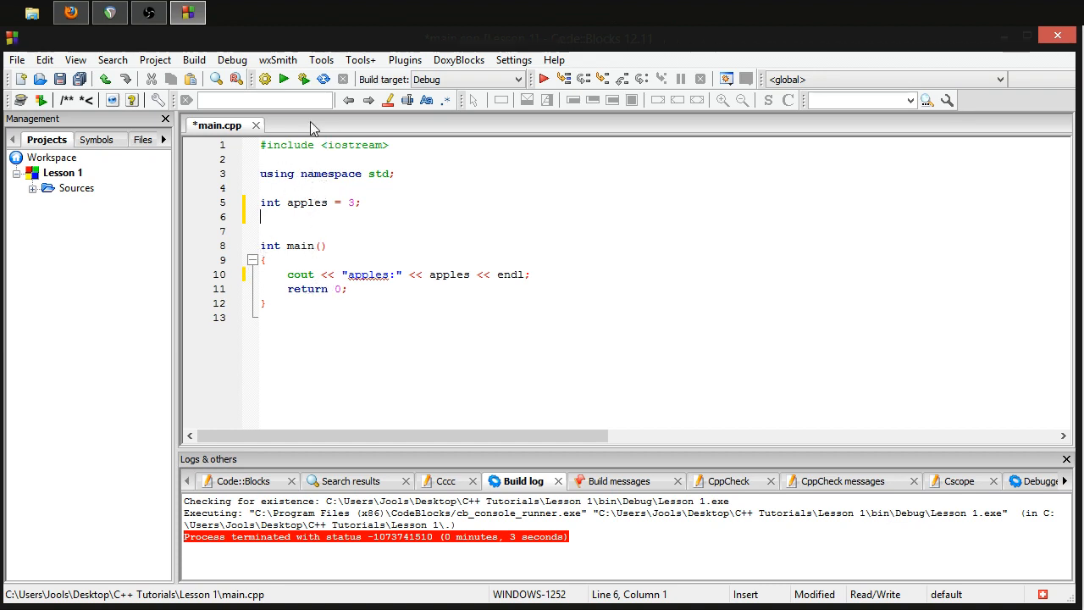
click(366, 174)
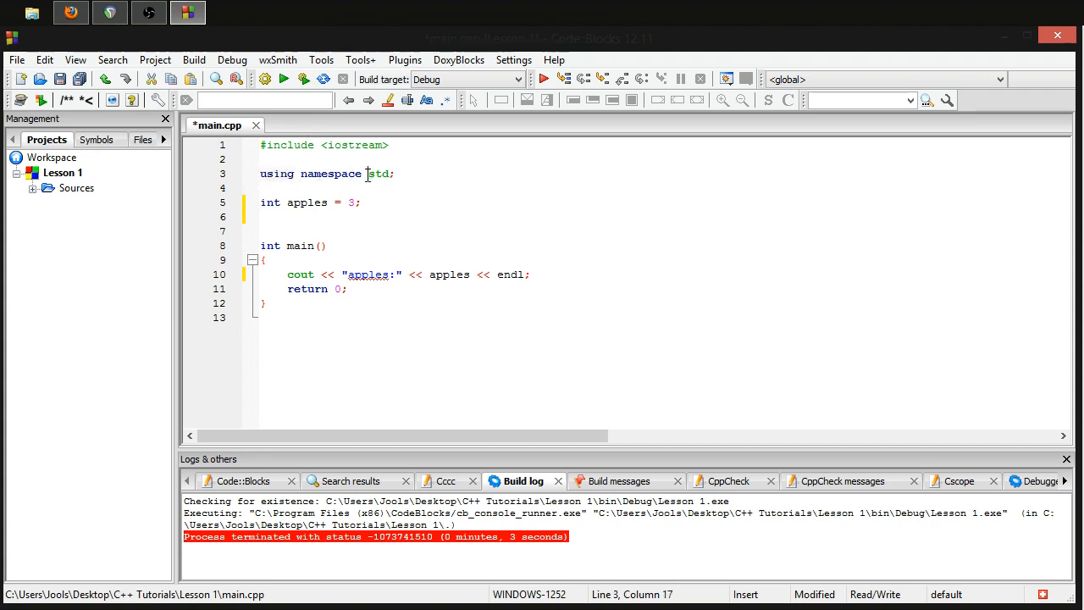
double_click(309, 288)
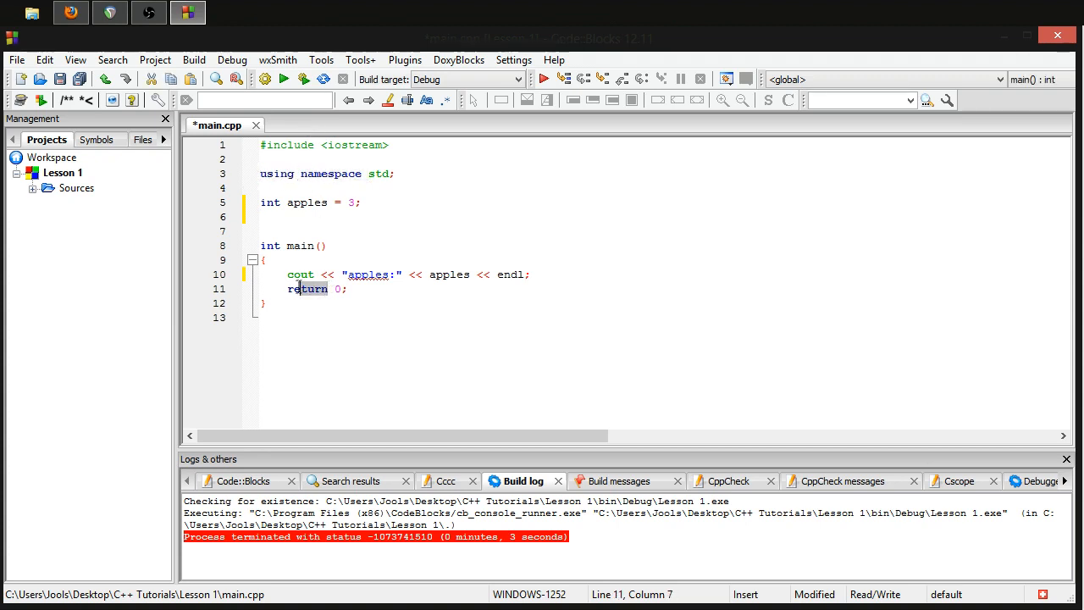
click(262, 217)
text(int using)
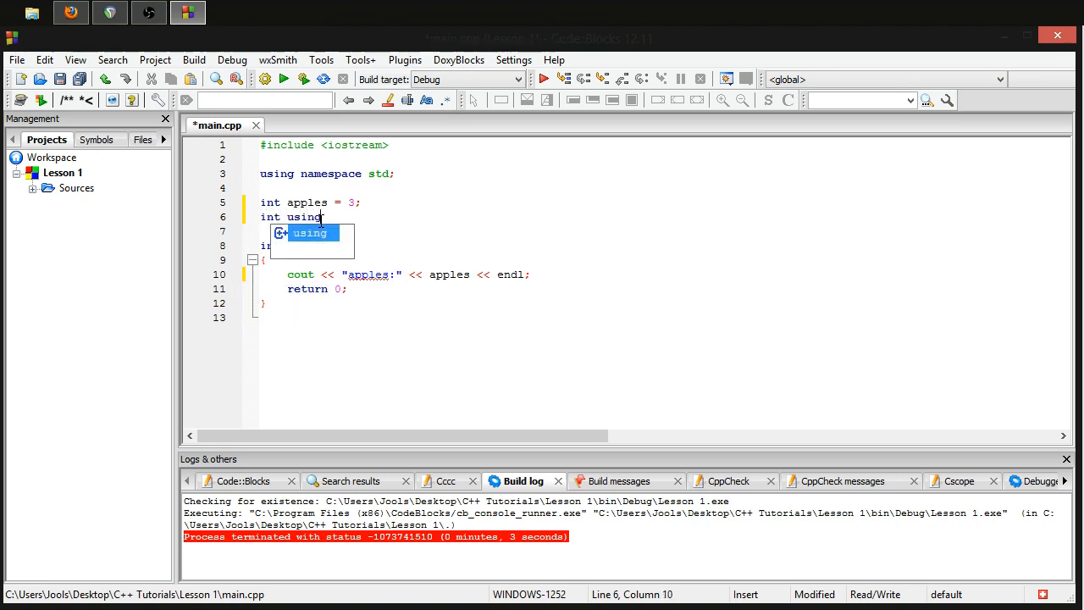
text(= 4;)
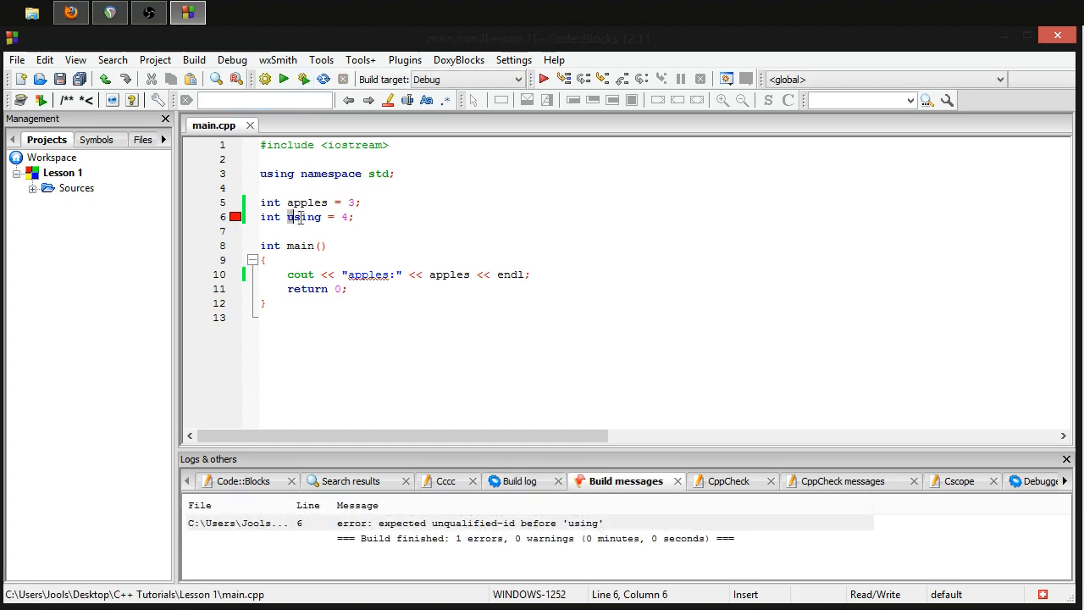
click(353, 217)
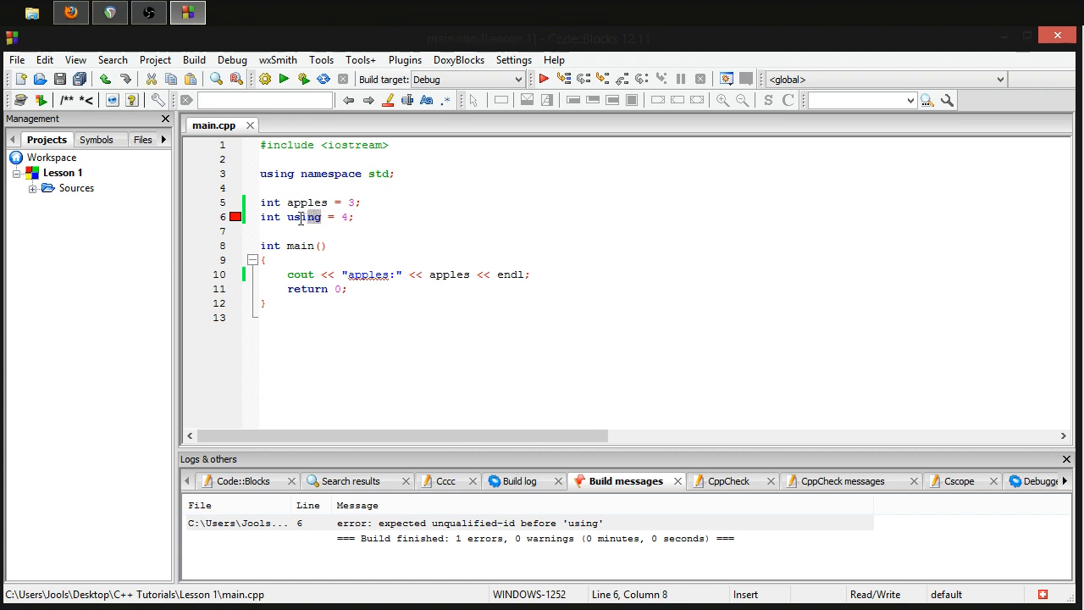
double_click(303, 217)
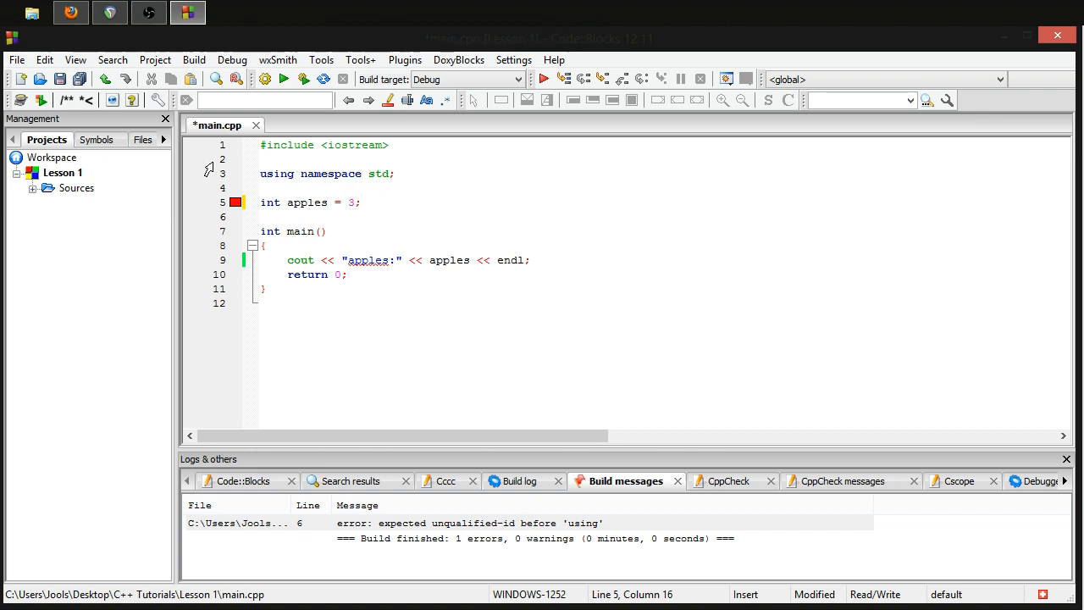
- Scroll the cplusplus.com Variables tutorial to Identifiers and review the reserved keyword lists
click(359, 201)
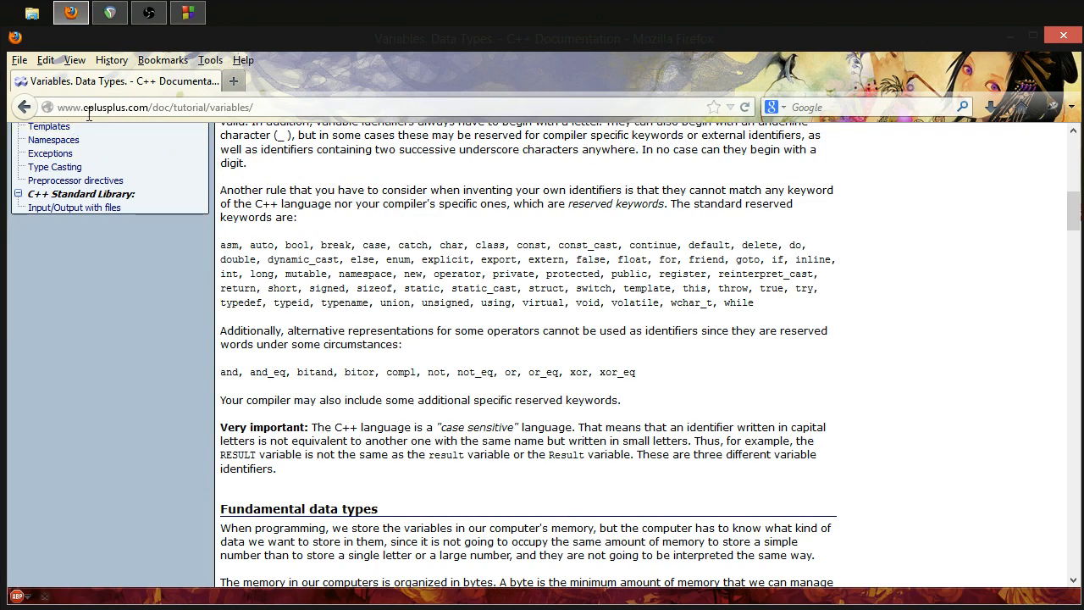
mouse_move(138, 123)
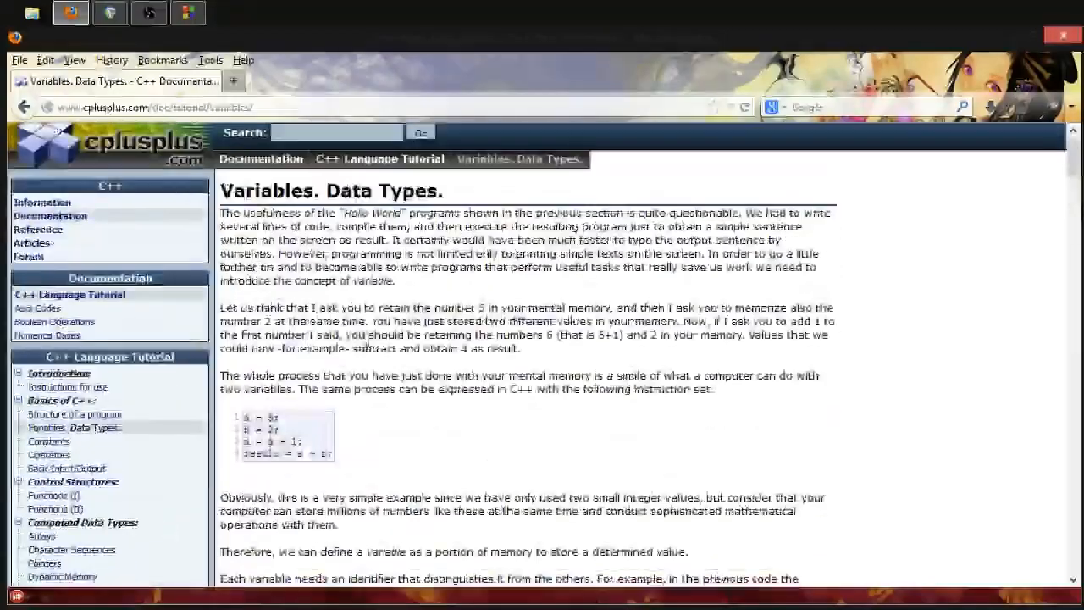
scroll(down, 3)
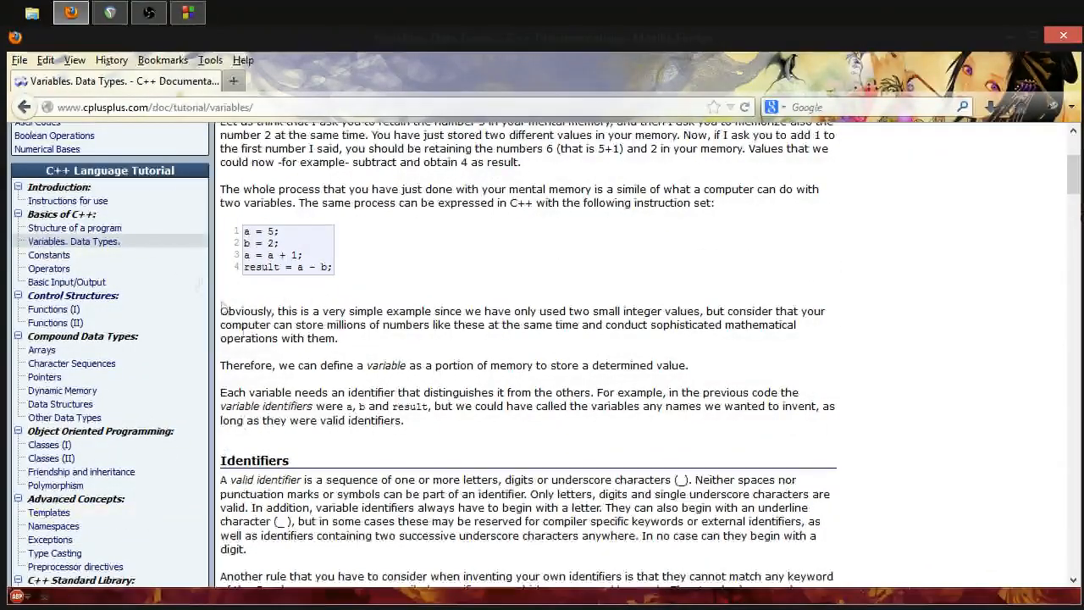
scroll(down, 3)
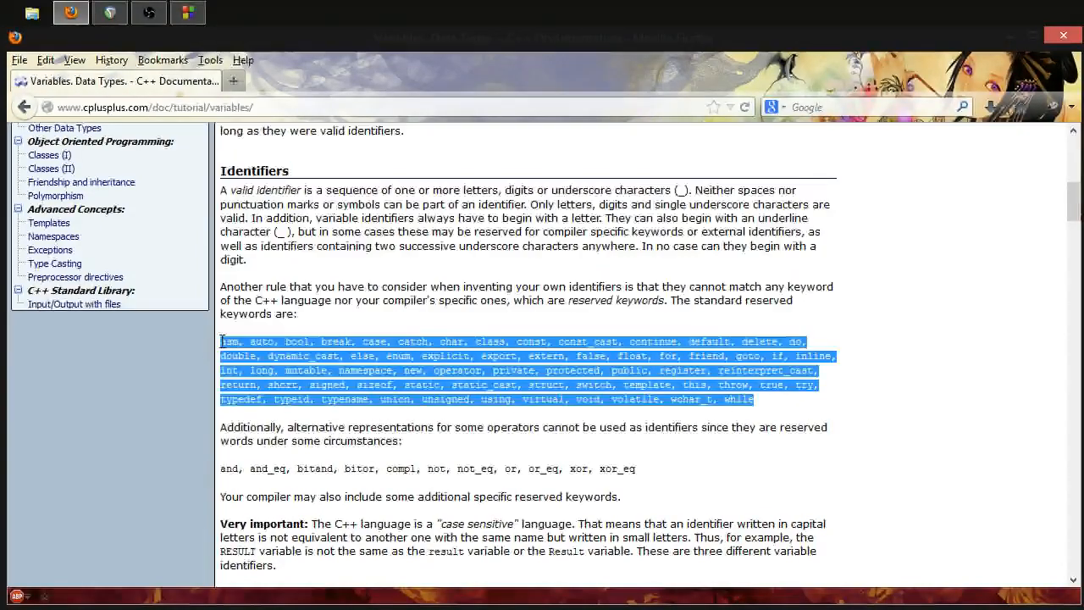
scroll(down, 3)
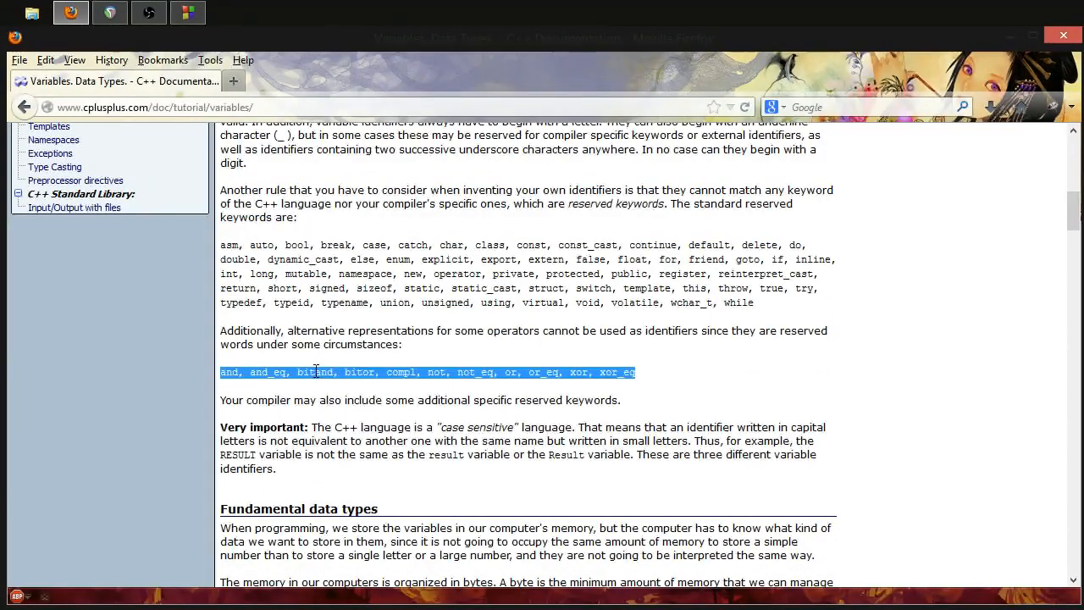
click(432, 373)
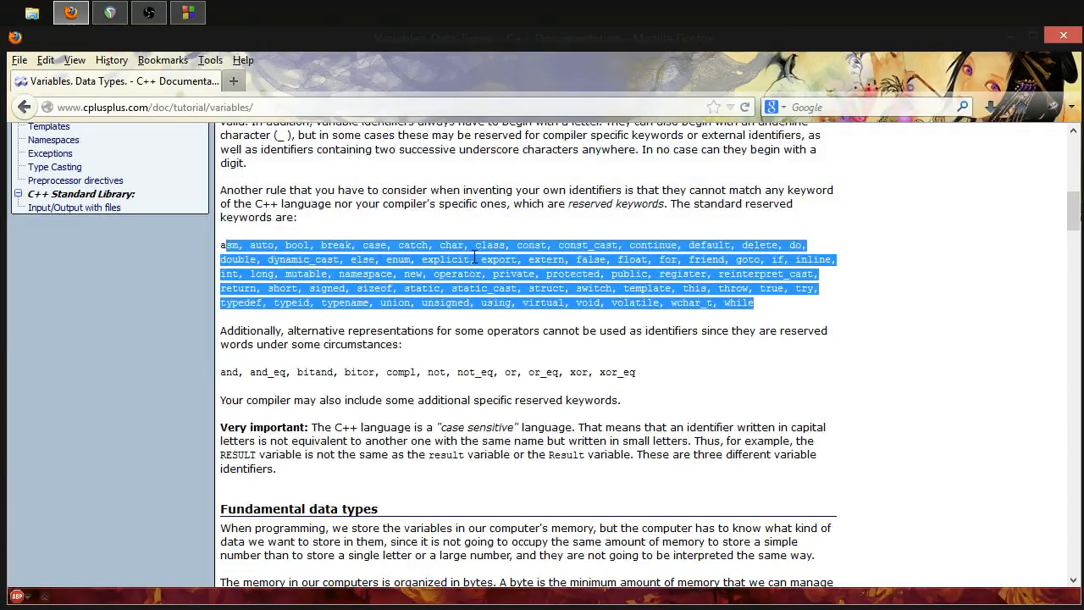
click(187, 11)
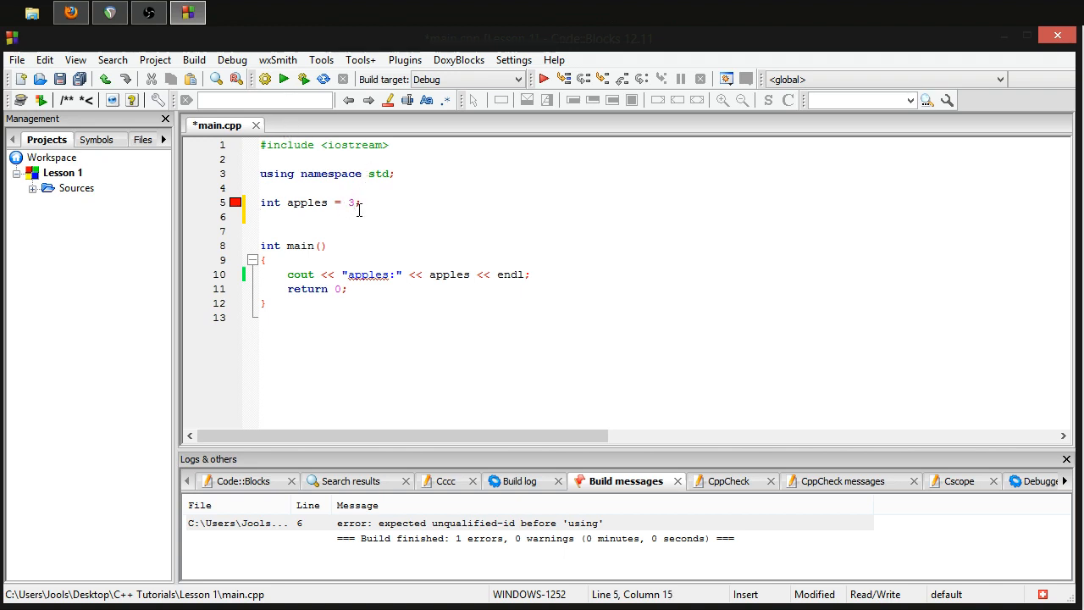
- Change apples to 3.84 and build-and-run the program
text(84)
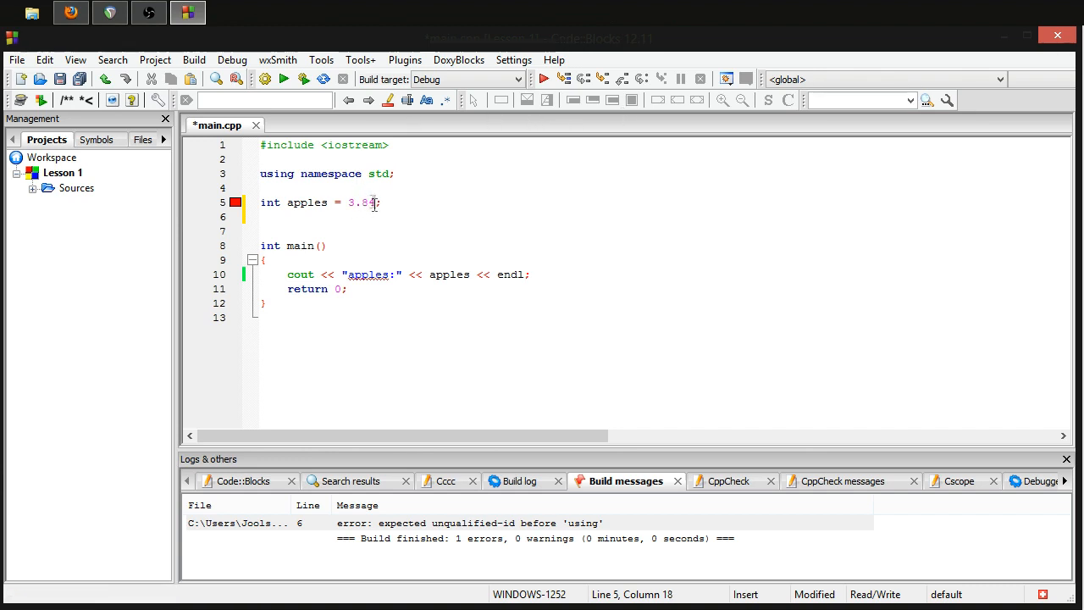
mouse_move(303, 79)
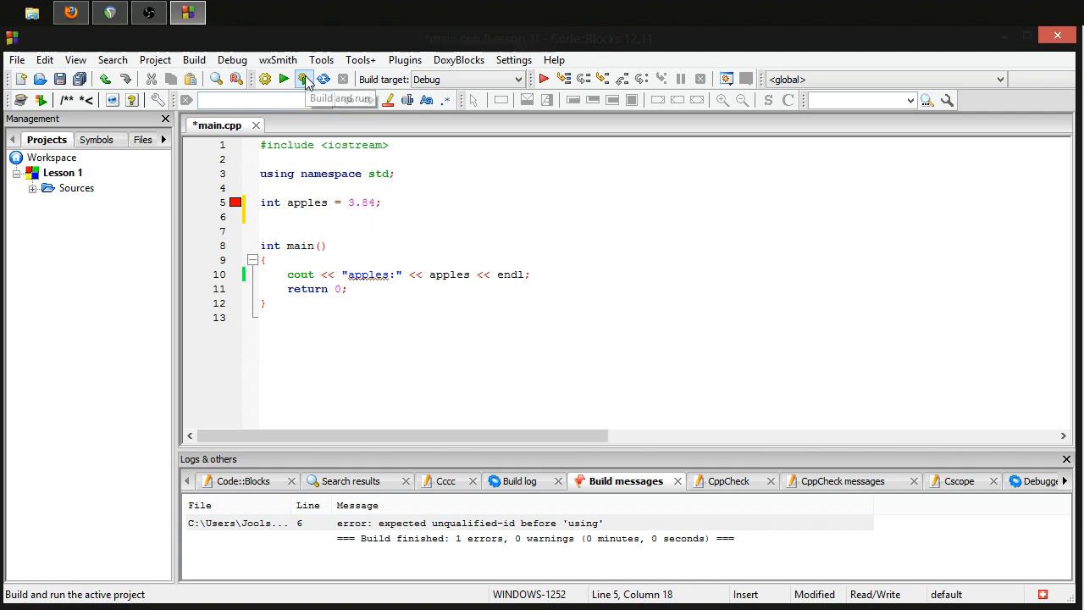
click(285, 78)
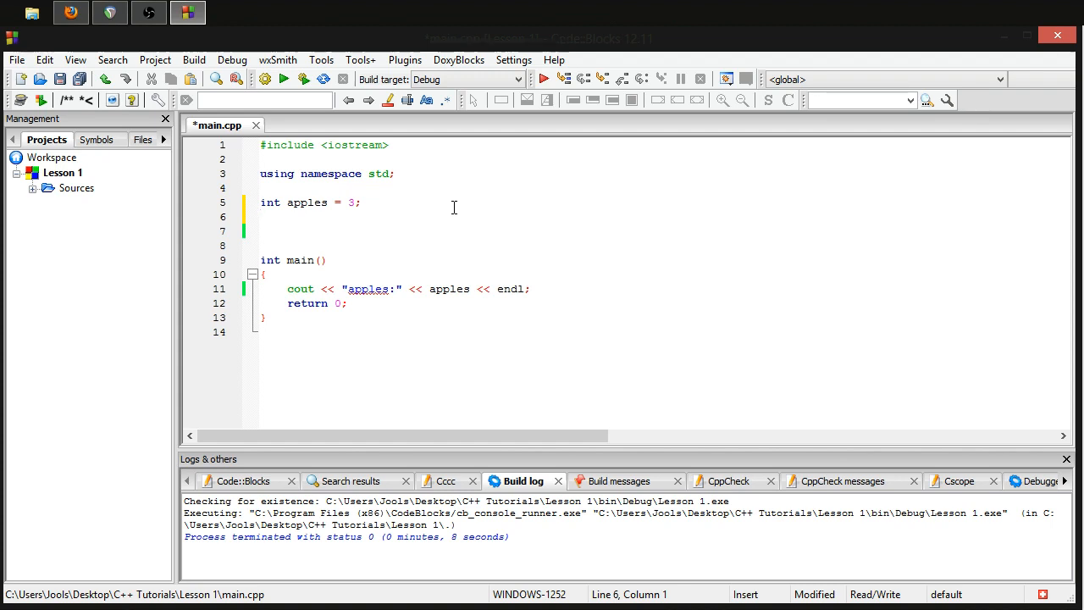
- Declare float cans = 3.5; below the apples declaration
text(float)
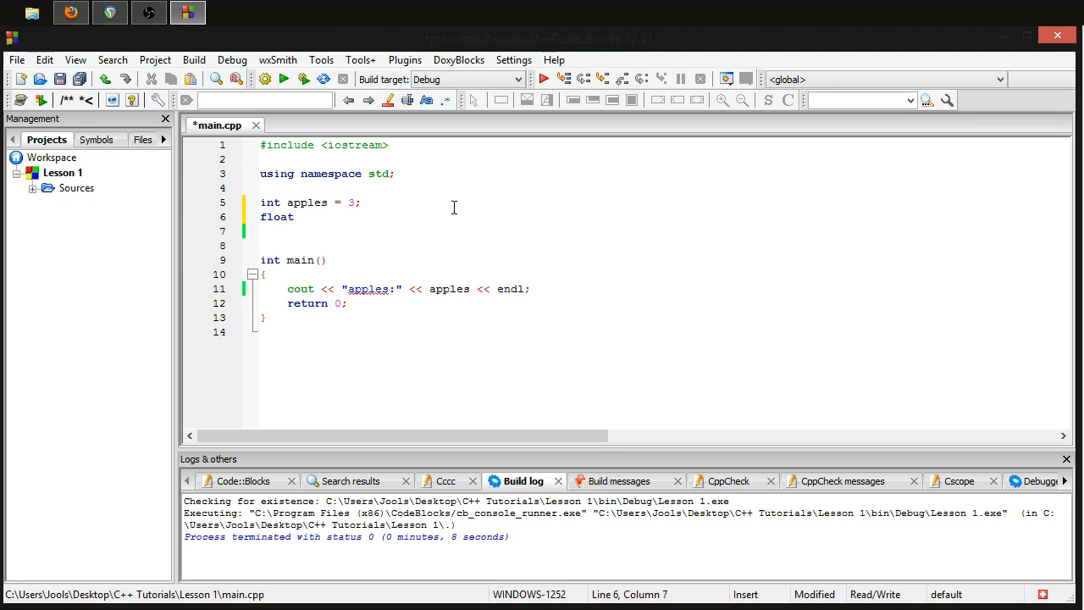
text(cans =)
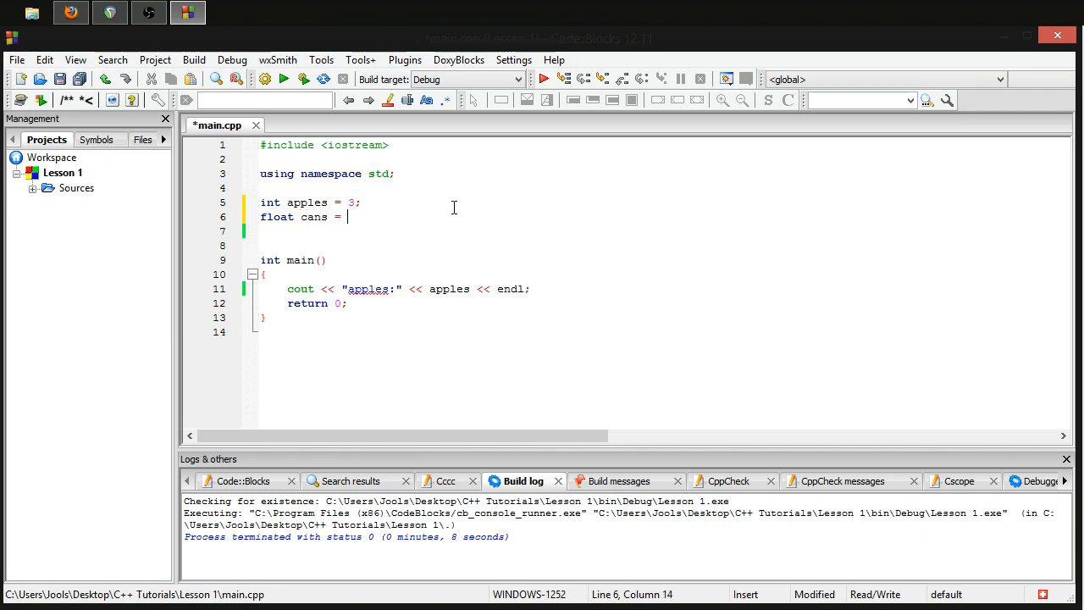
text(3.)
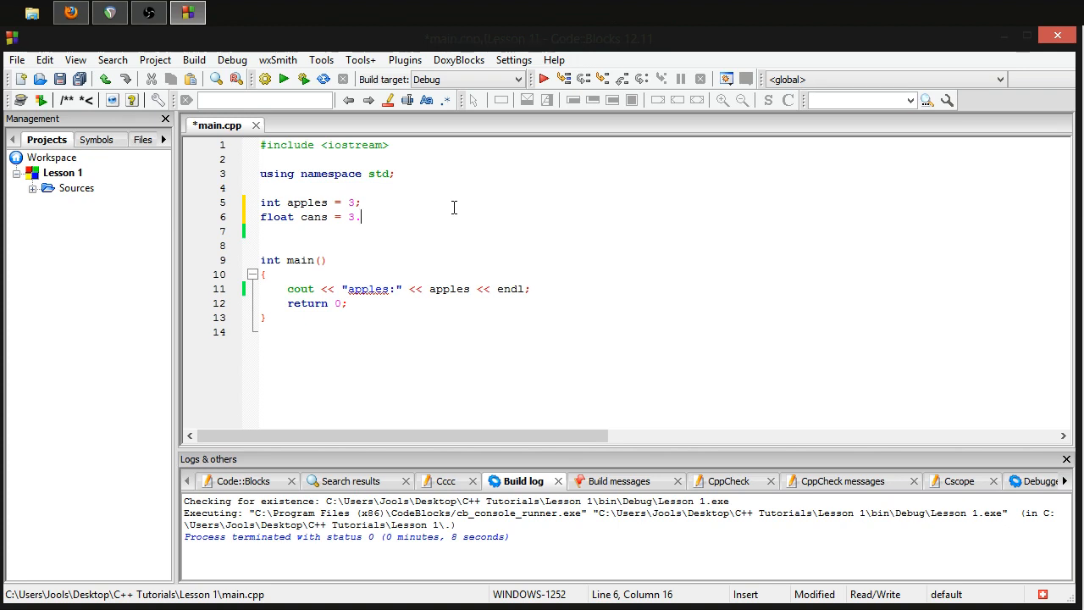
text(5;)
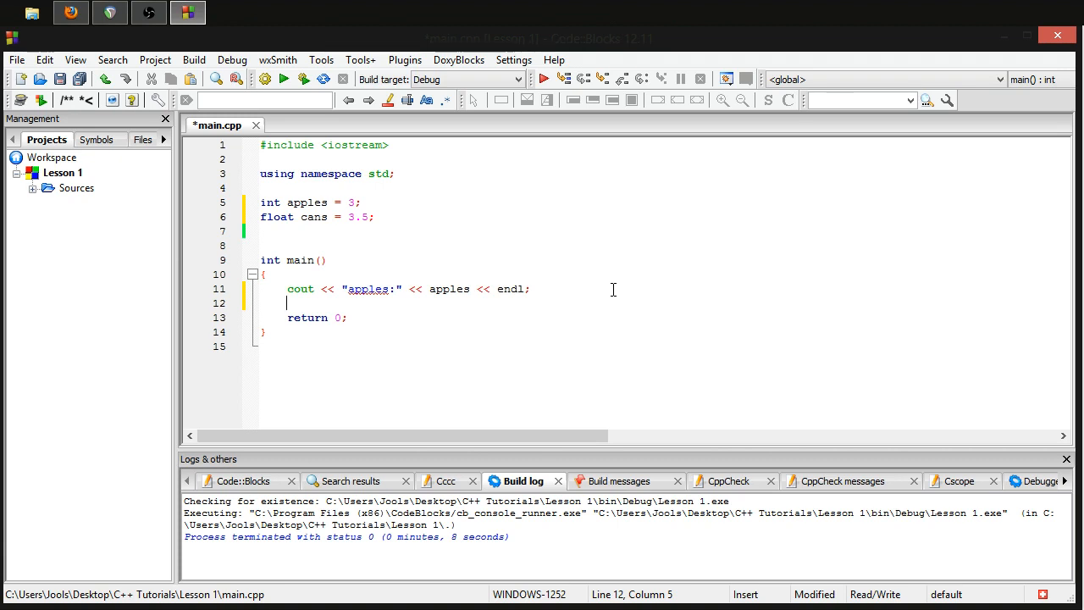
- Add cout << "cans:" << cans << endl; and run to see apples:3 and cans:3.5
text(cout <<)
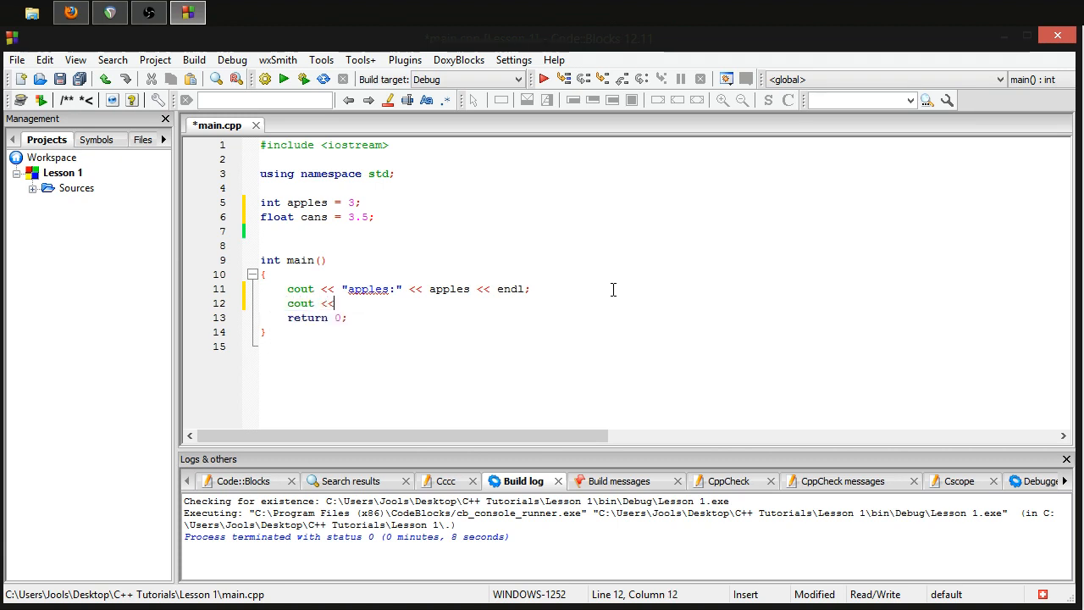
text("can")
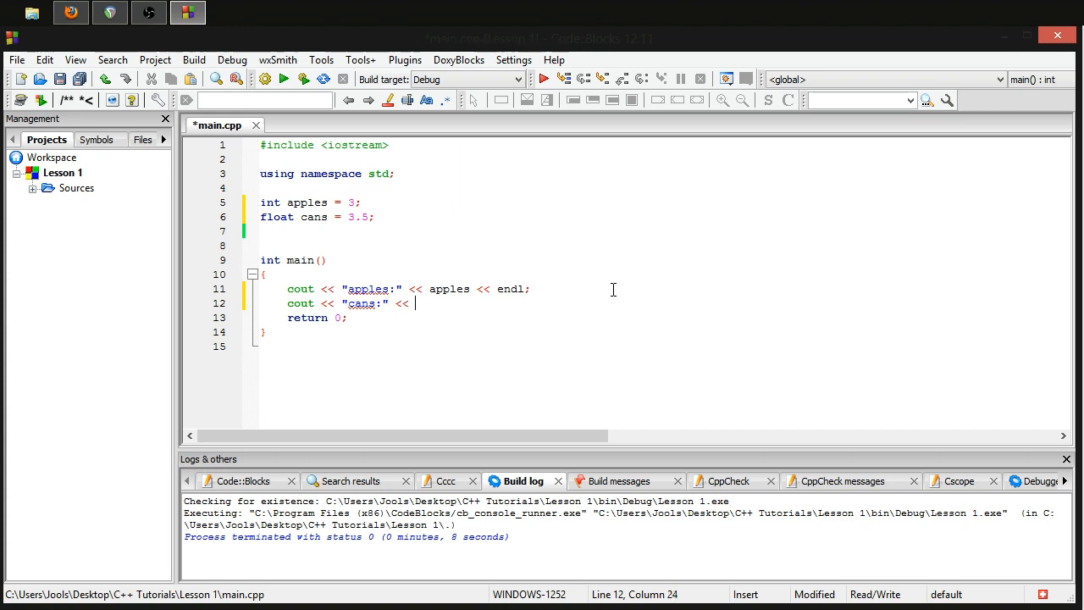
text(cans <<)
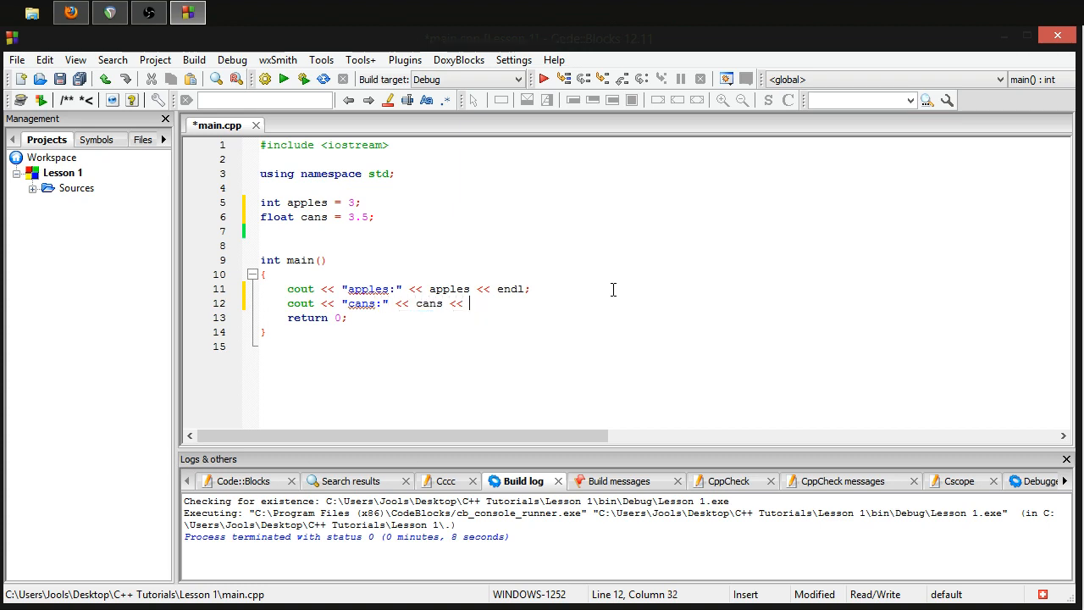
text(endl;)
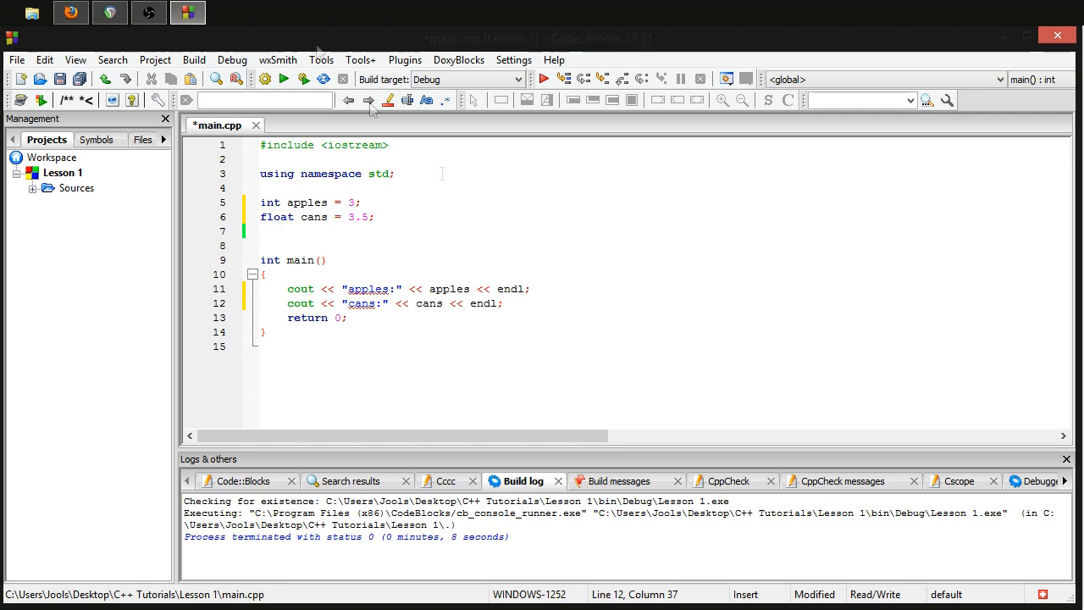
click(284, 79)
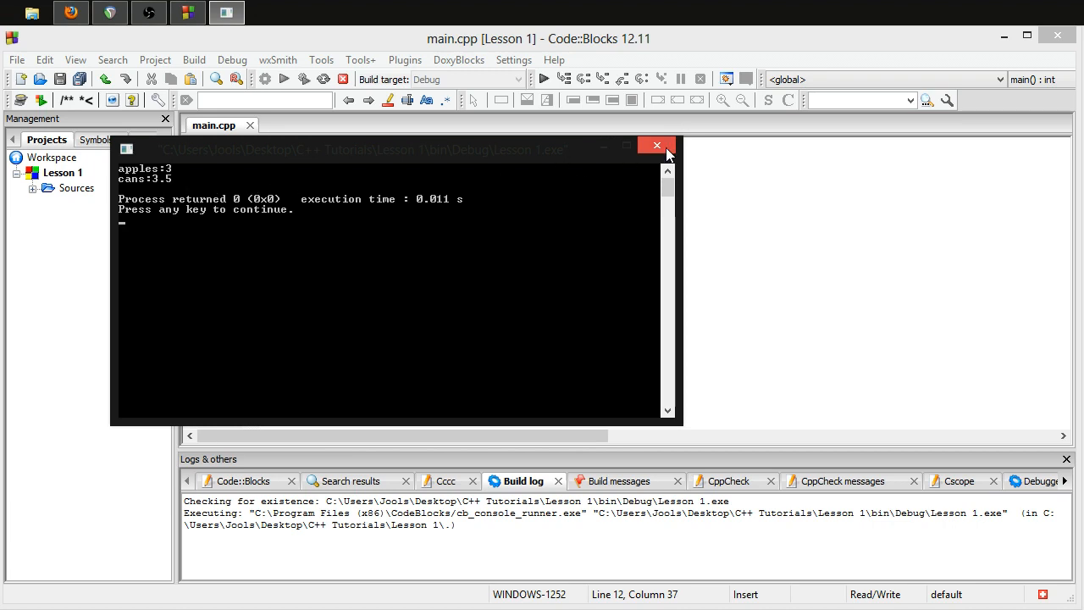
click(656, 144)
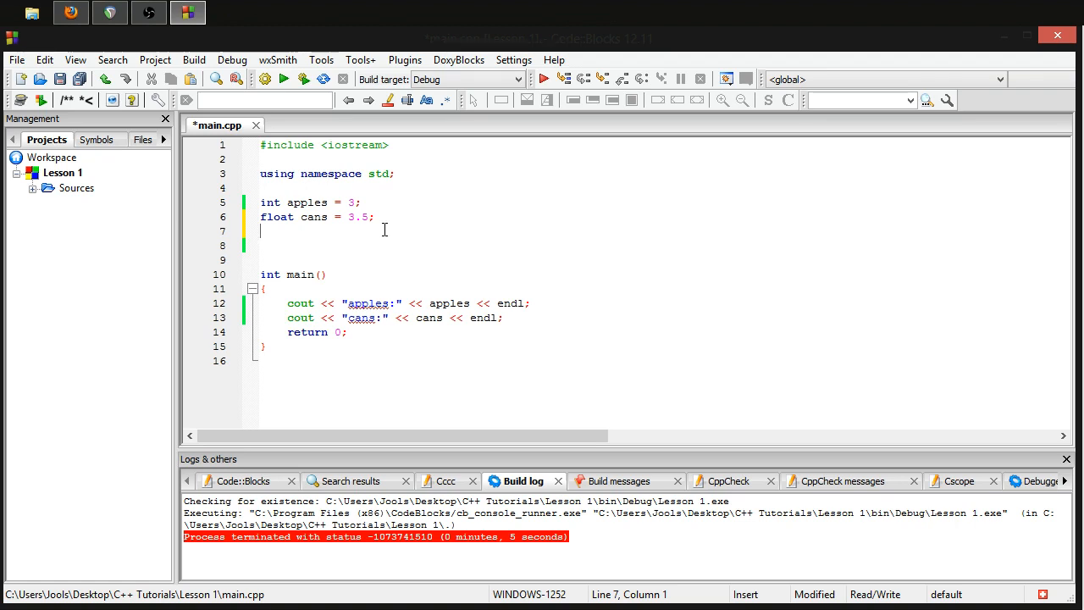
- Declare double bottles = 4.634 on line 7
text(double)
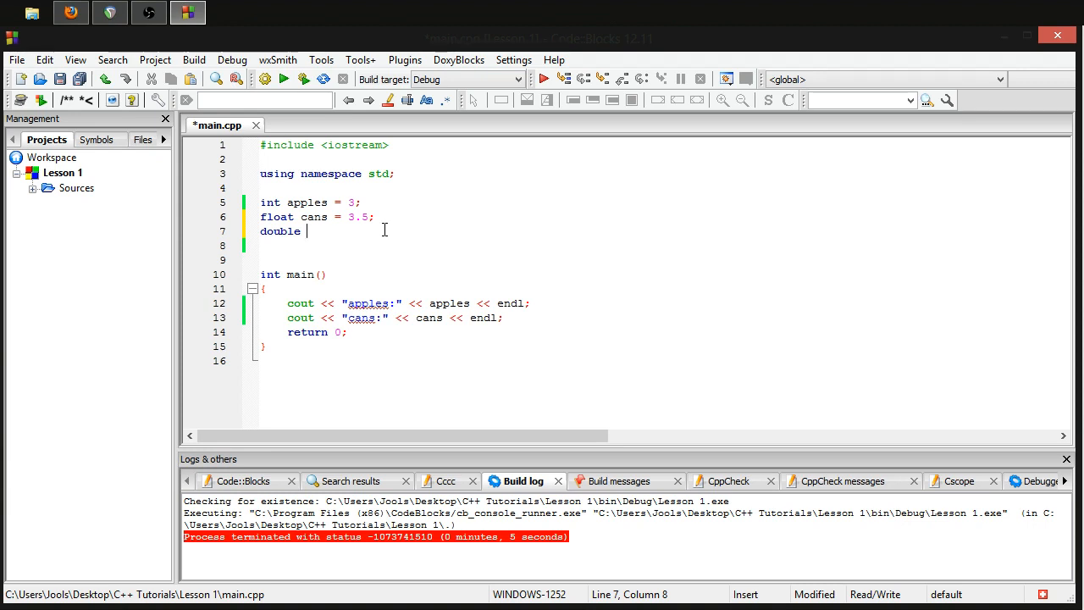
text(bottles)
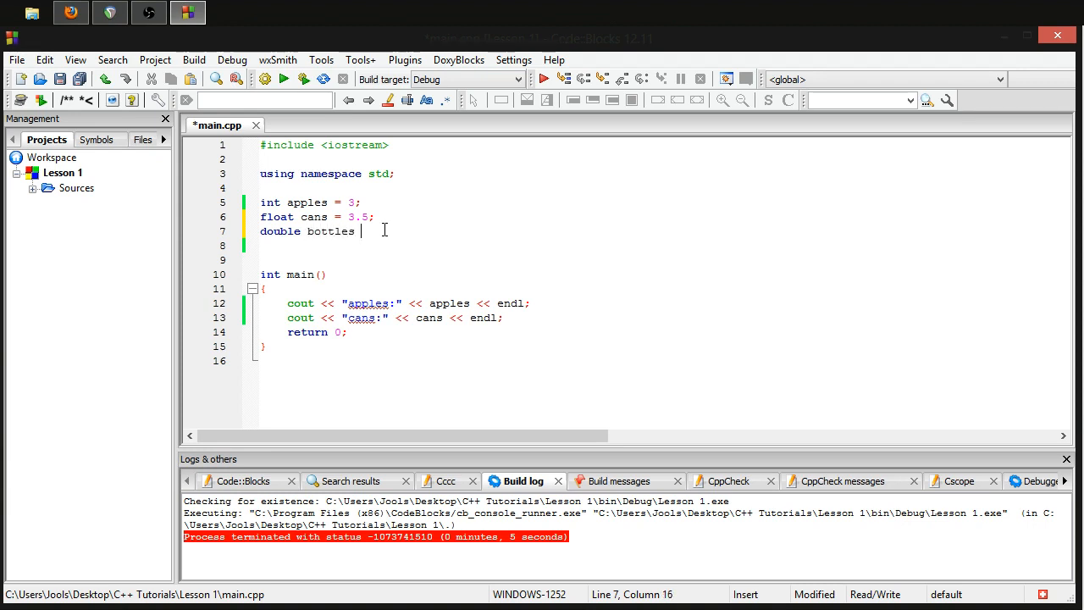
text(= 4.6)
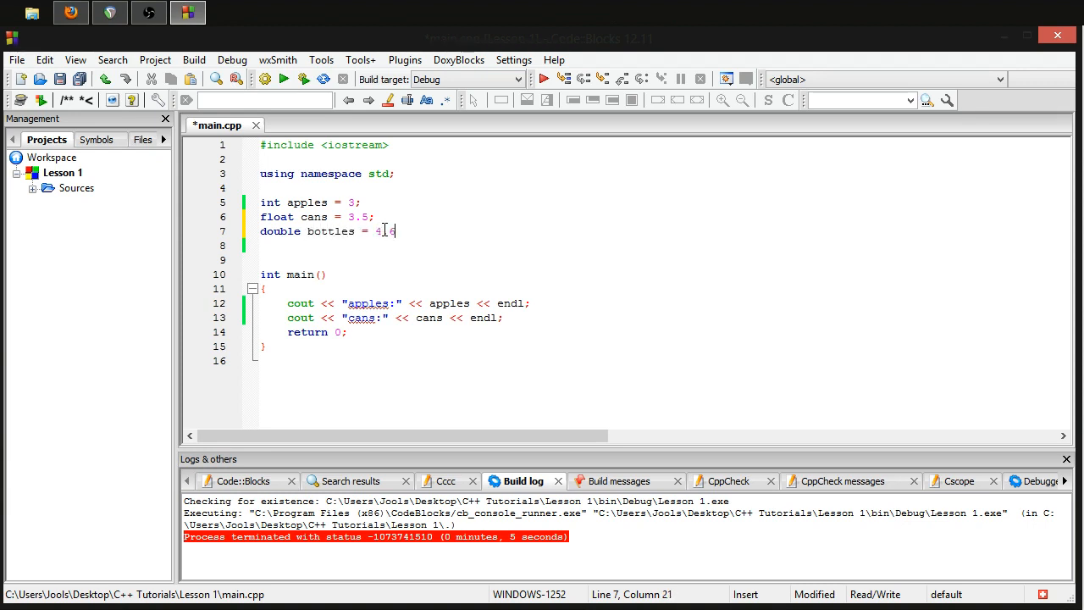
text(34;)
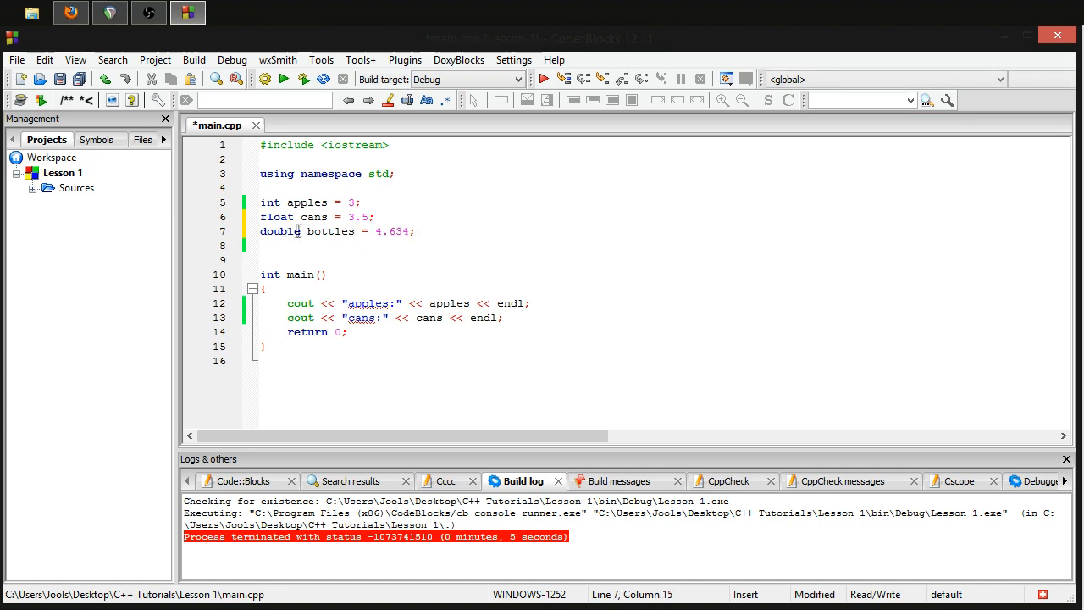
- Lengthen cans to 3.534872 and complete bottles as 4.6344322
double_click(276, 217)
text(3)
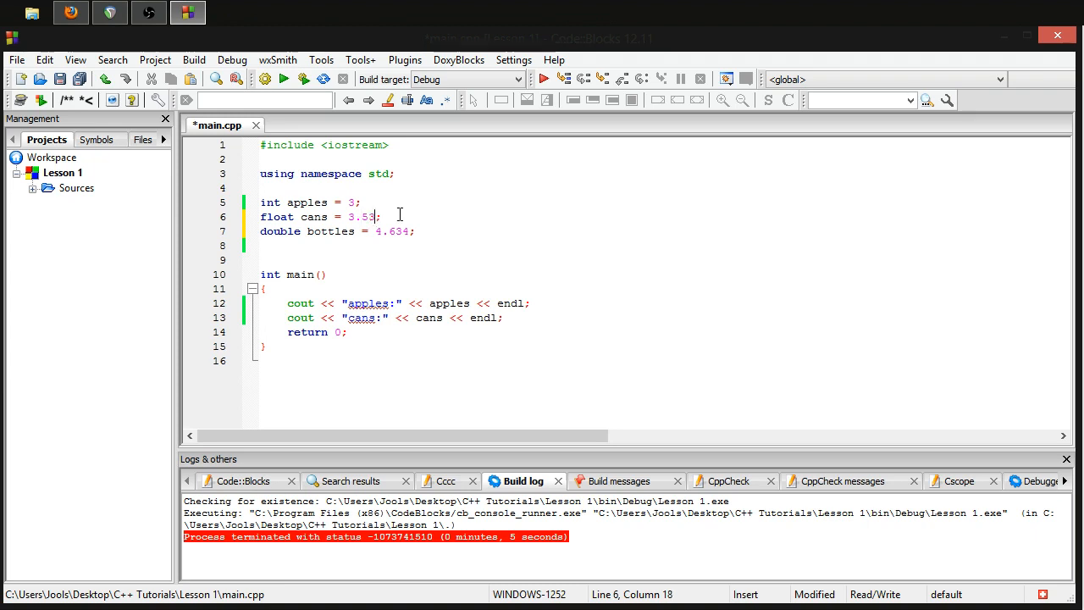
text(4872)
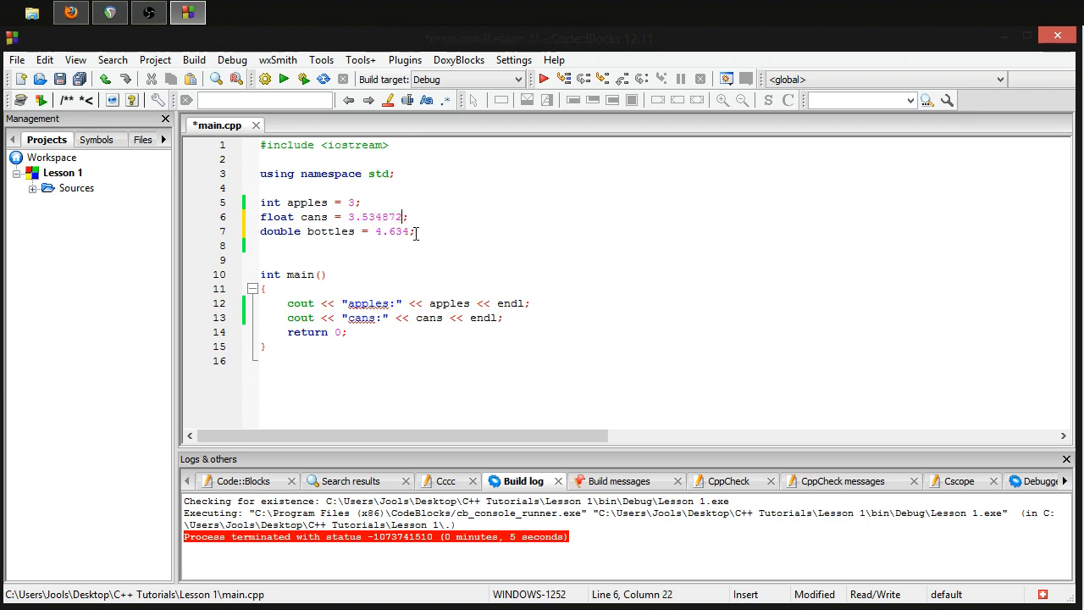
text(322)
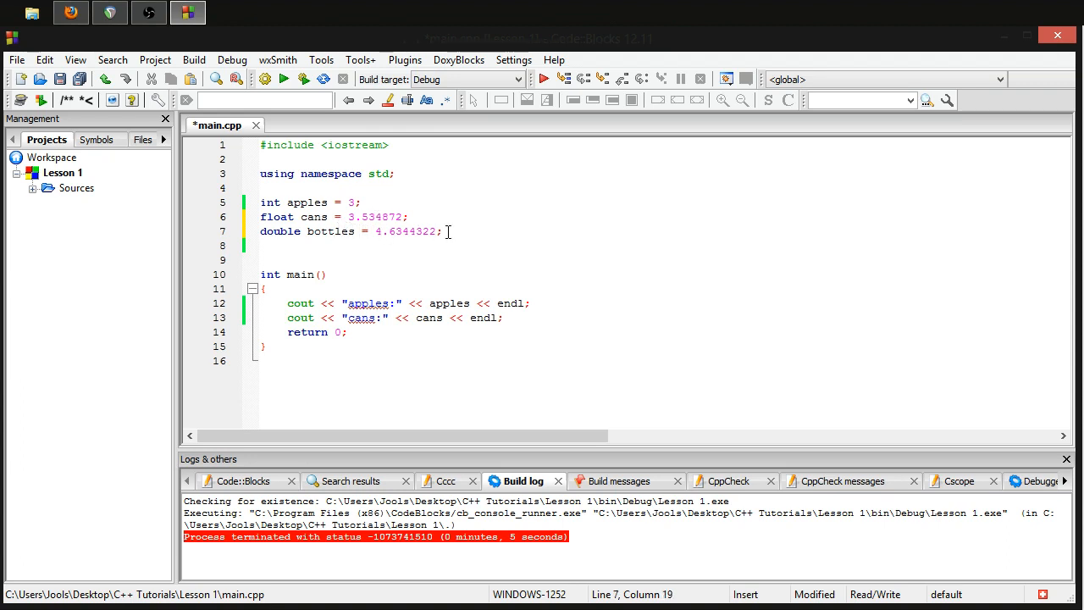
click(381, 232)
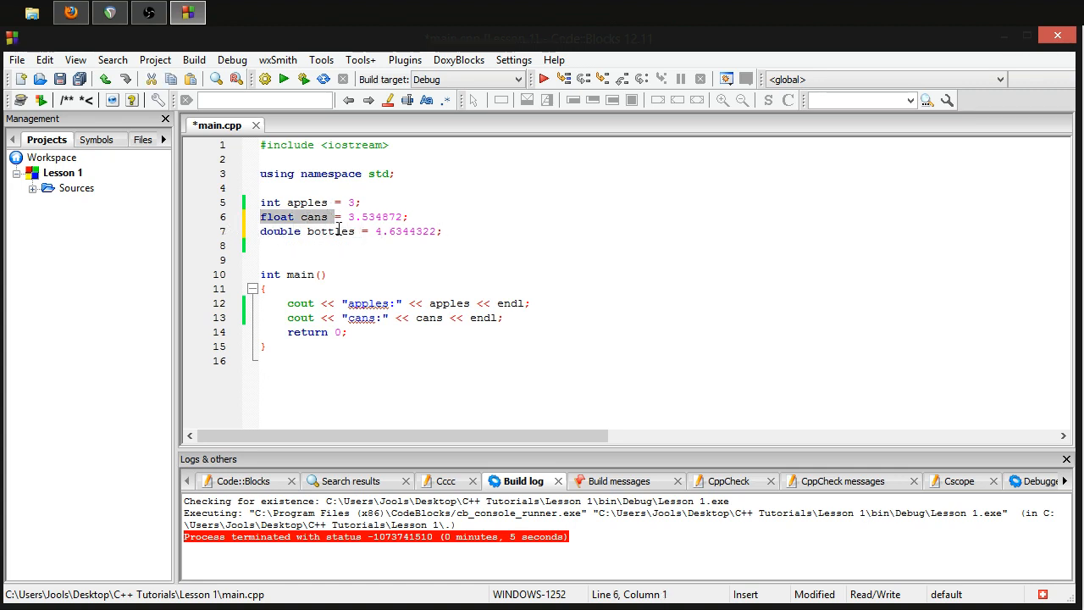
click(442, 232)
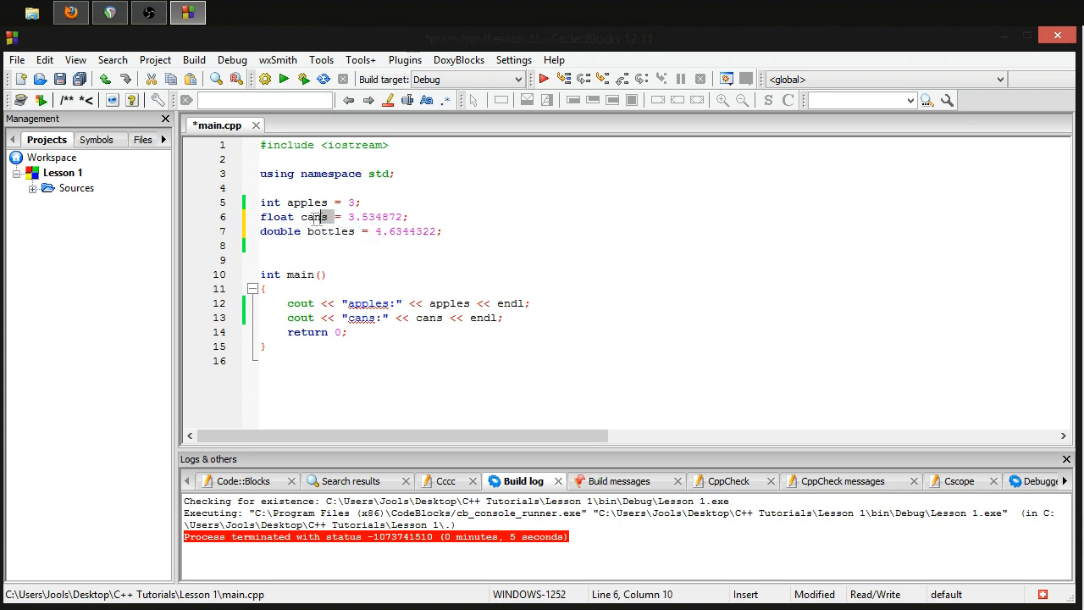
click(486, 224)
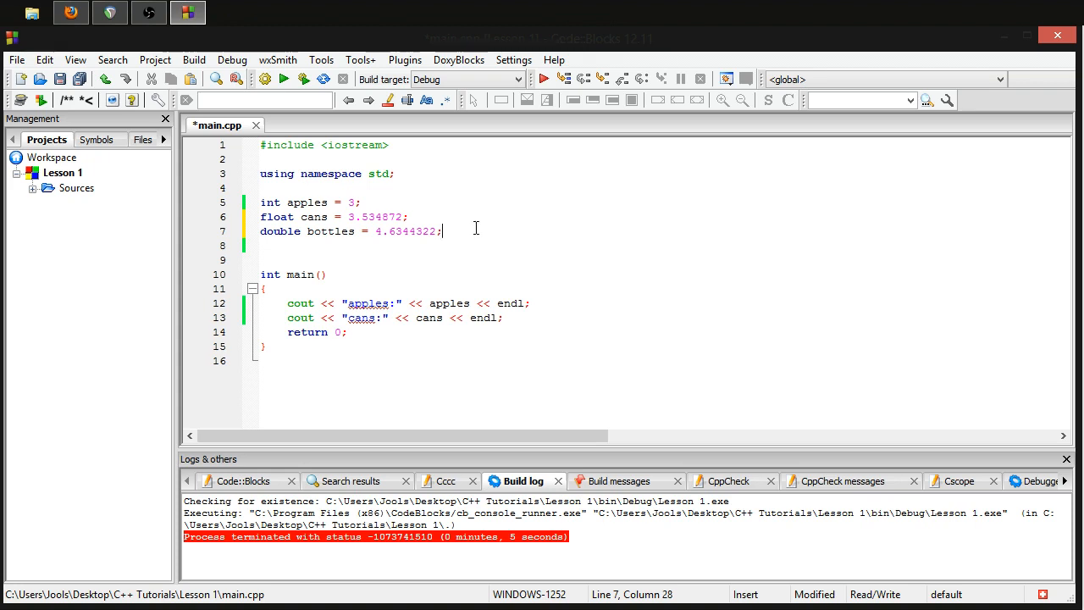
mouse_move(487, 343)
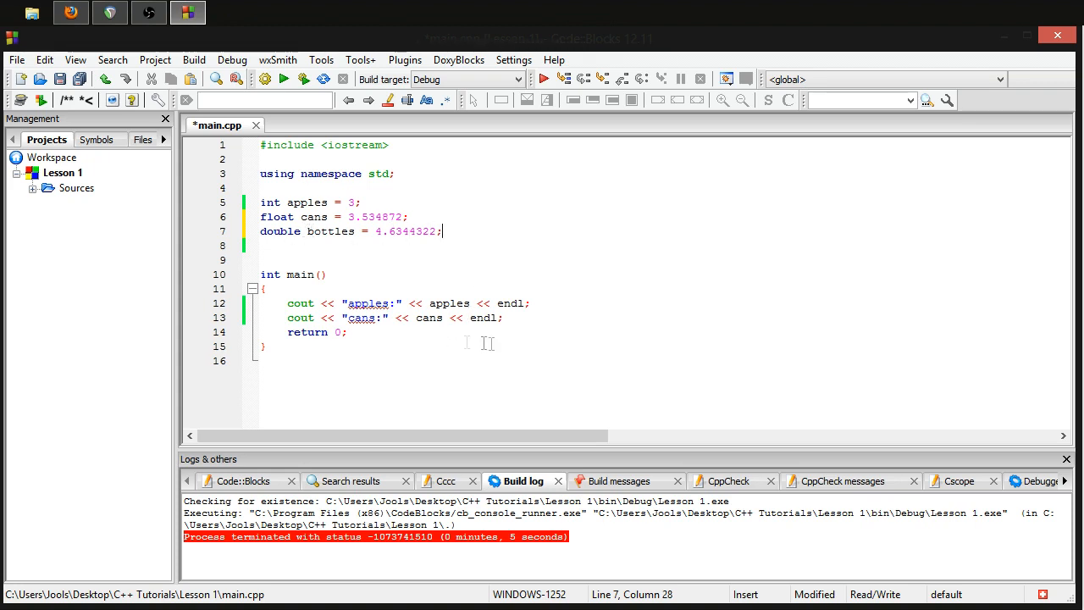
- Add cout << "bottles:" << bottles << endl; after the cans output line
click(501, 317)
text(cout <)
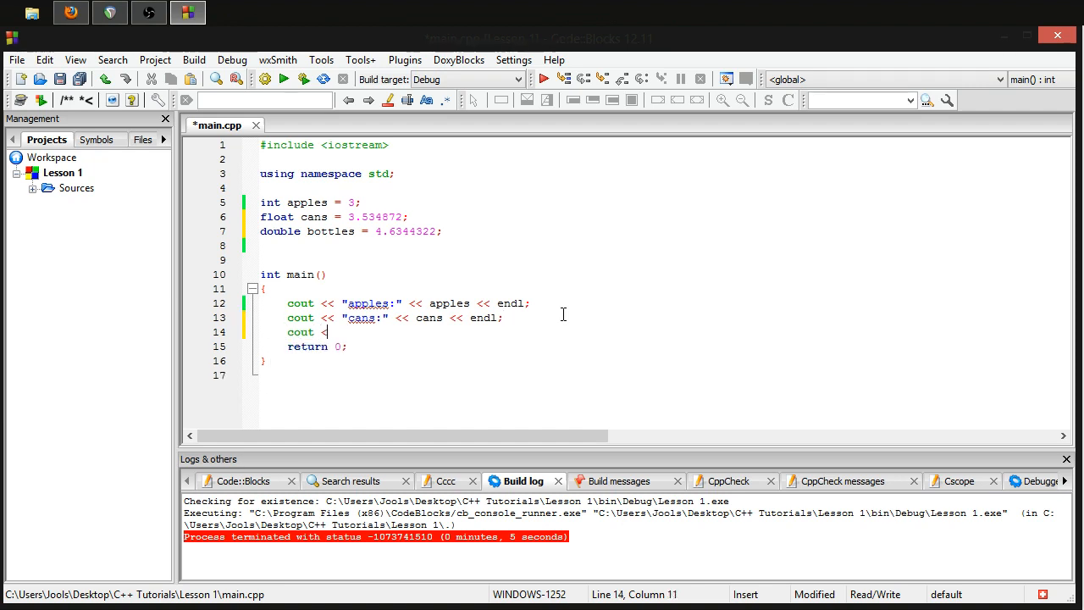
text(bottles:")
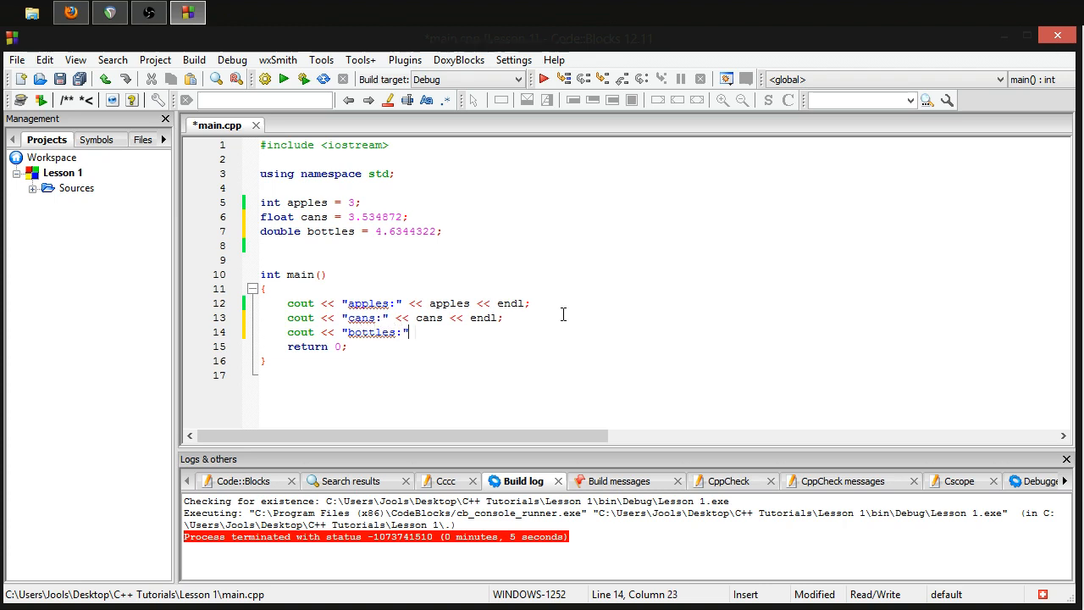
text(<<)
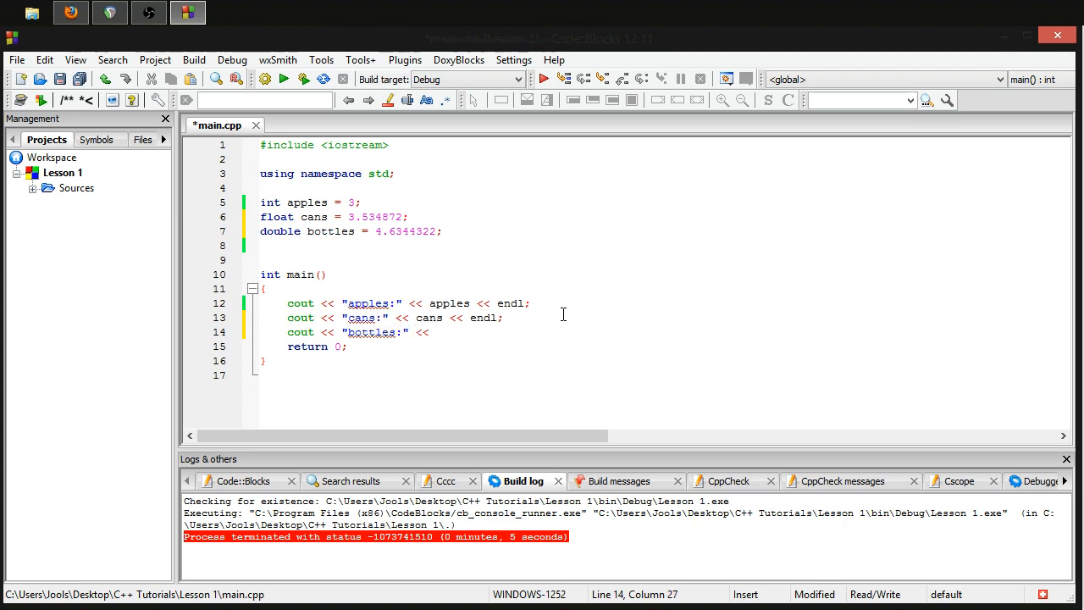
text(bottles << endl;)
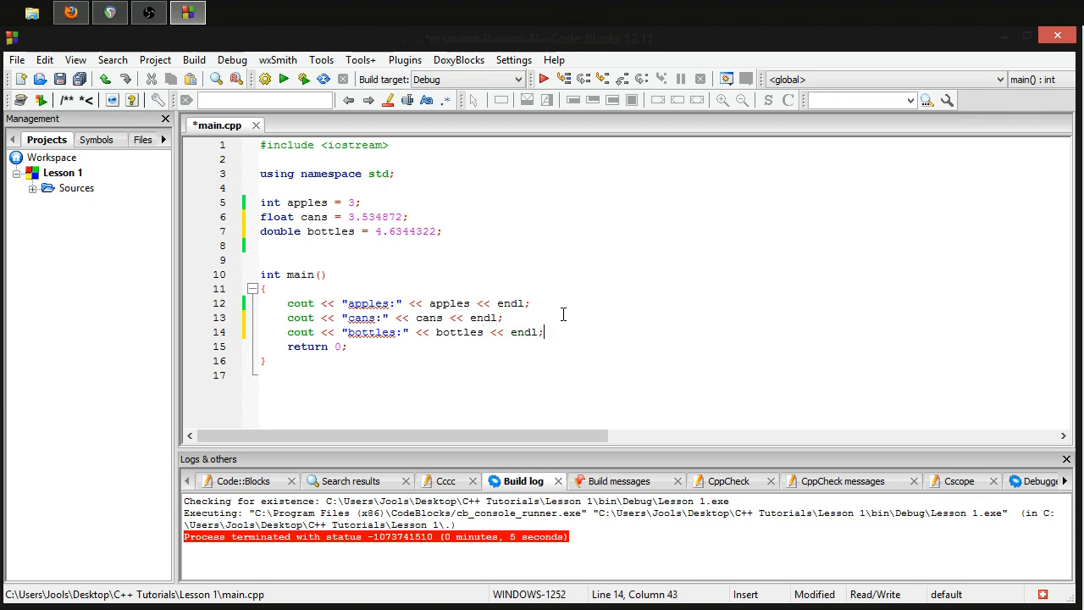
- Build and run to print apples:3, cans:3.53487 and bottles:4.63443, moving the console aside to read it
click(304, 79)
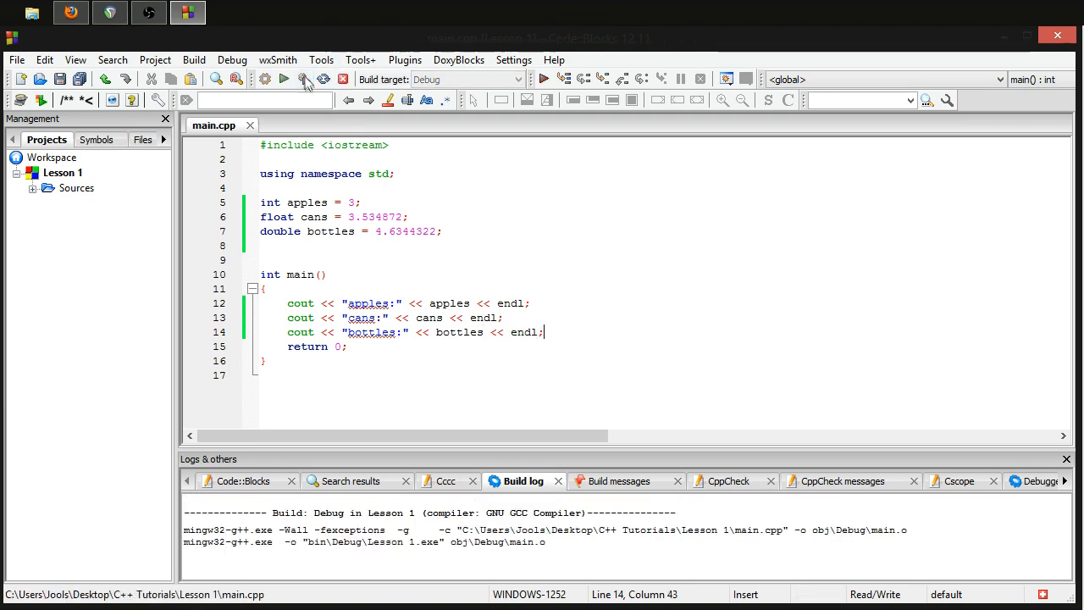
click(284, 79)
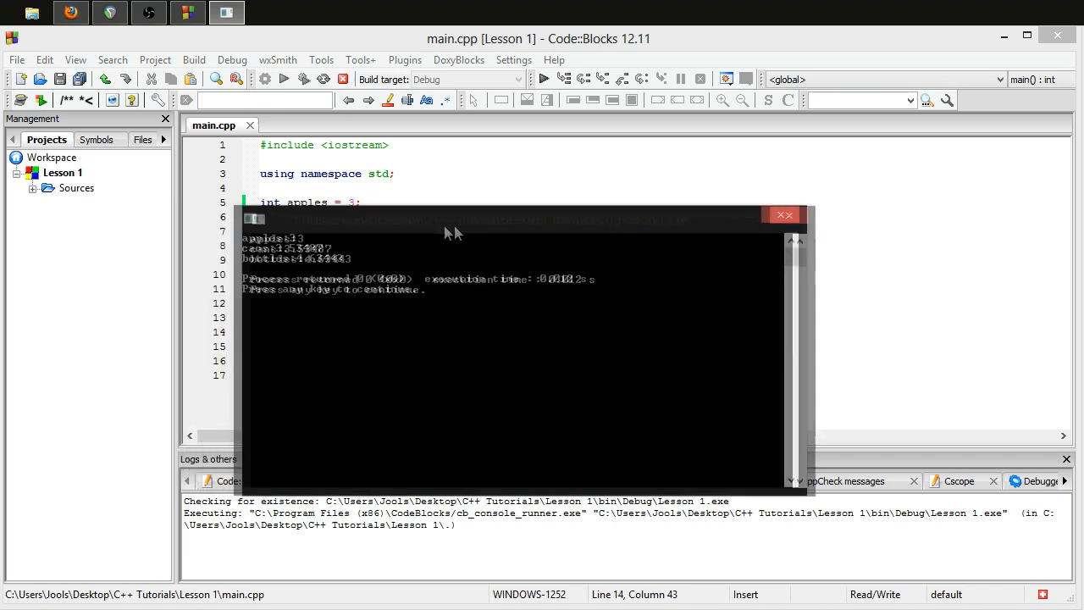
drag(517, 215, 751, 296)
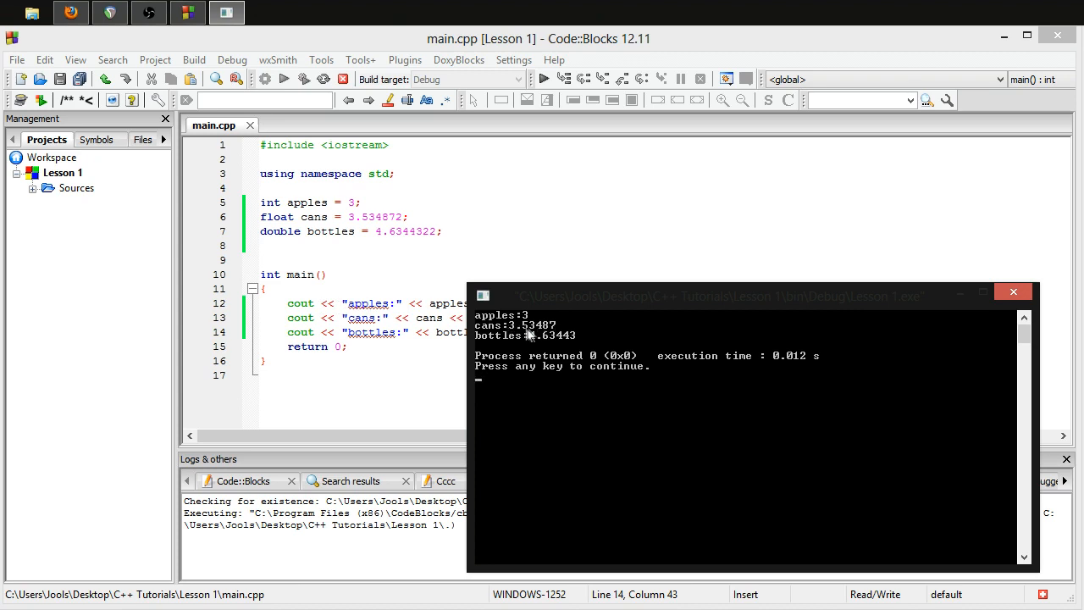
mouse_move(523, 334)
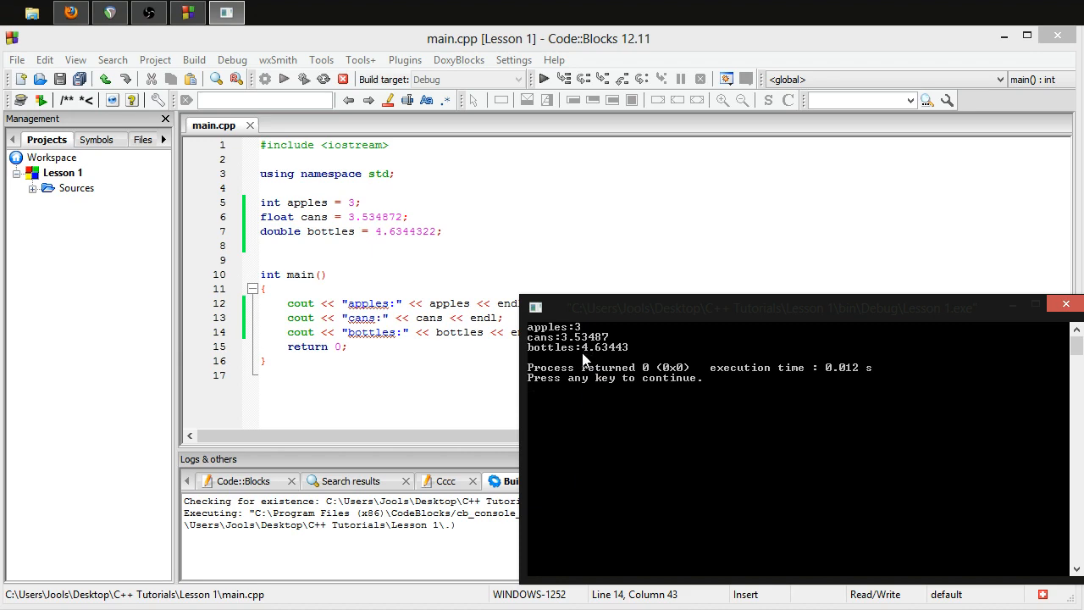
drag(766, 306, 736, 306)
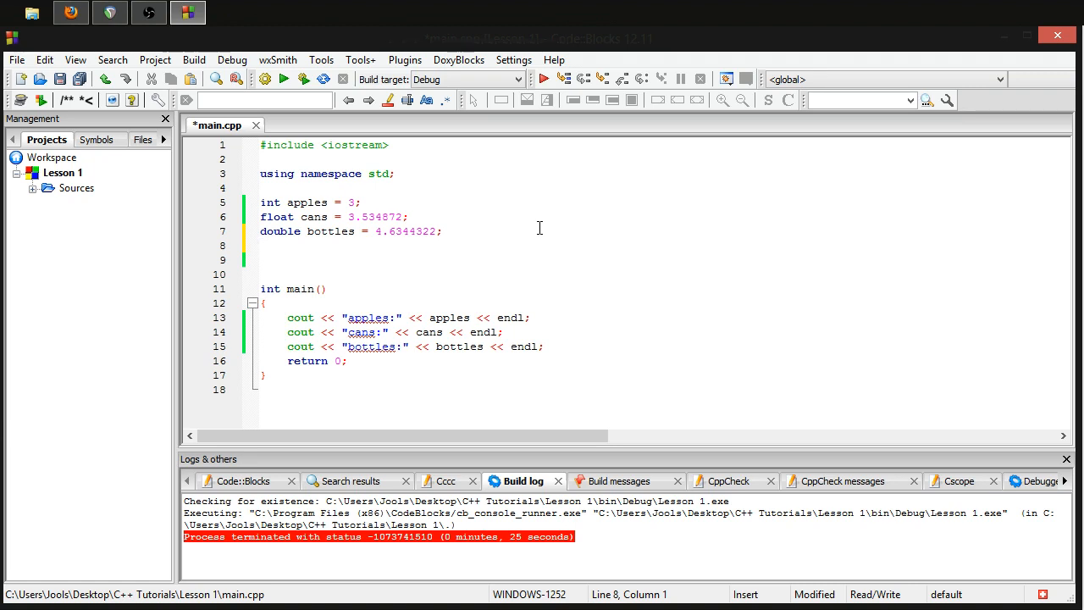
- Declare bool hasCat = false; and start a cout line printing "has cat:" with hasCat
text(boo)
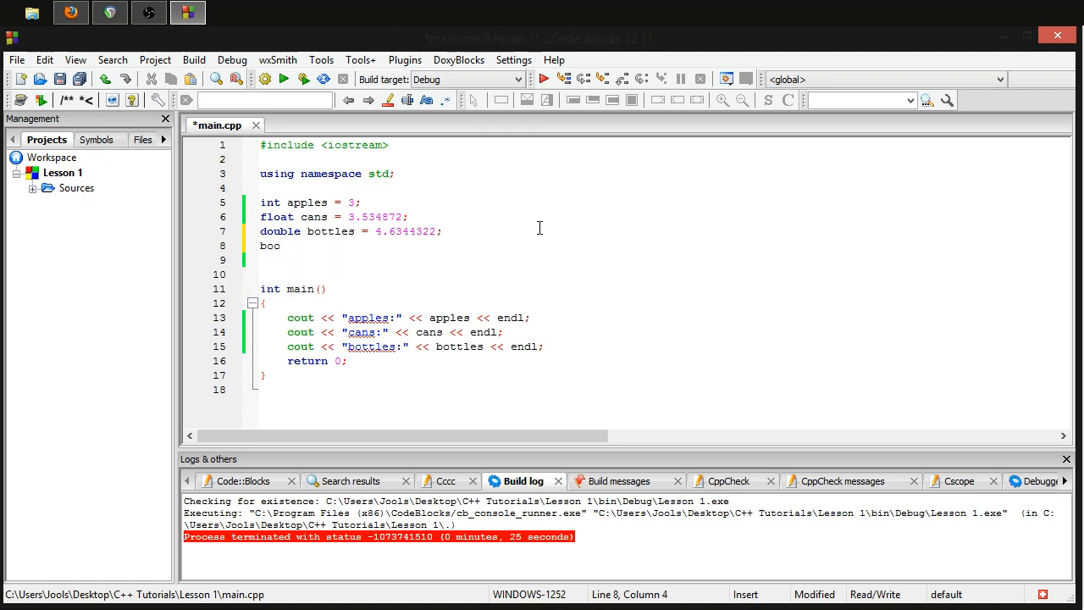
text(l)
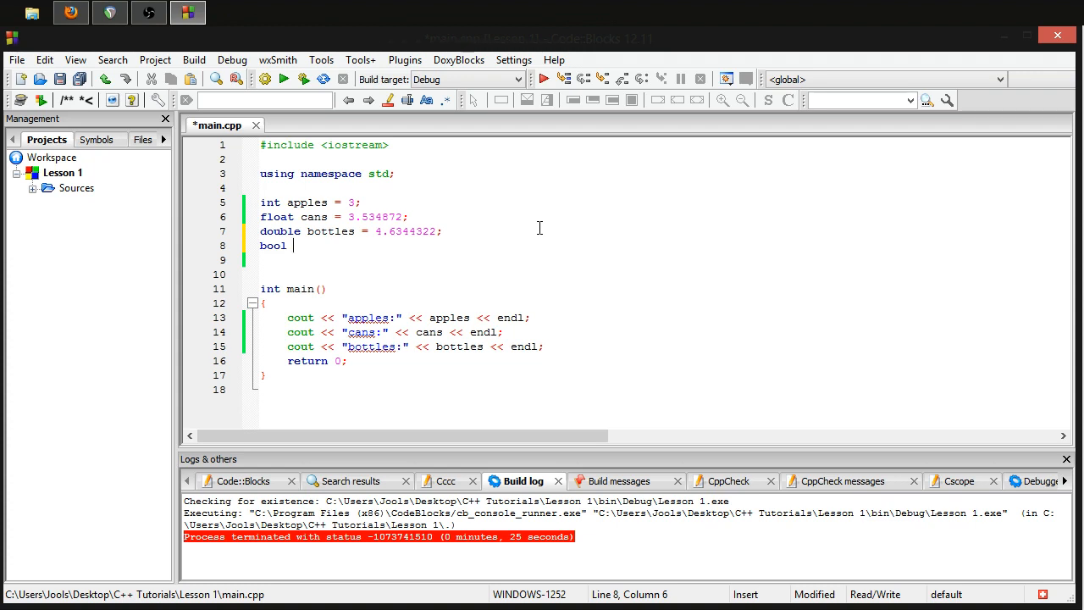
text(has)
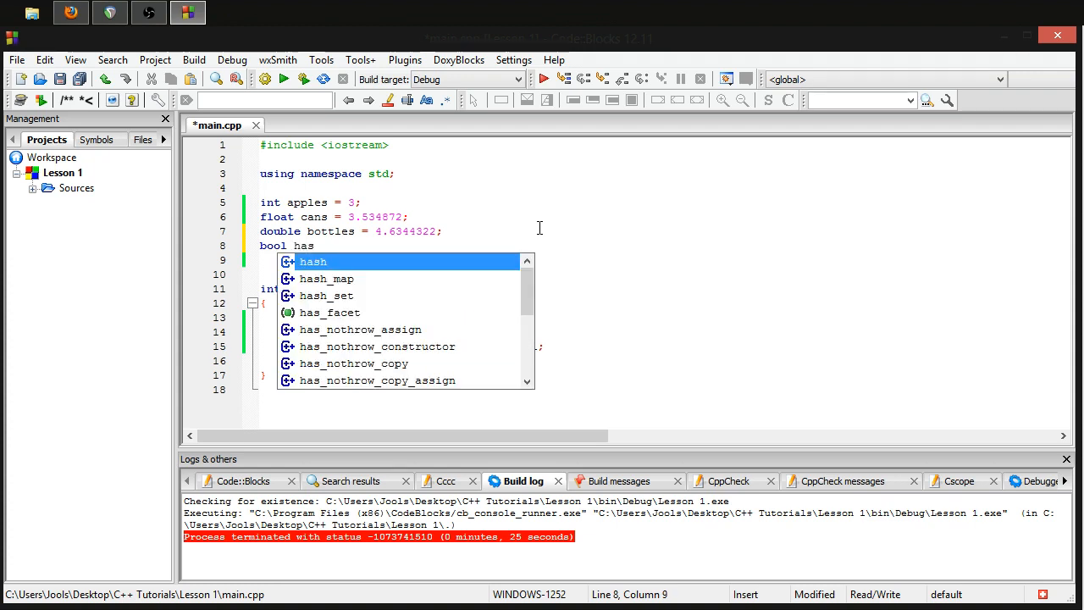
text(Cat =)
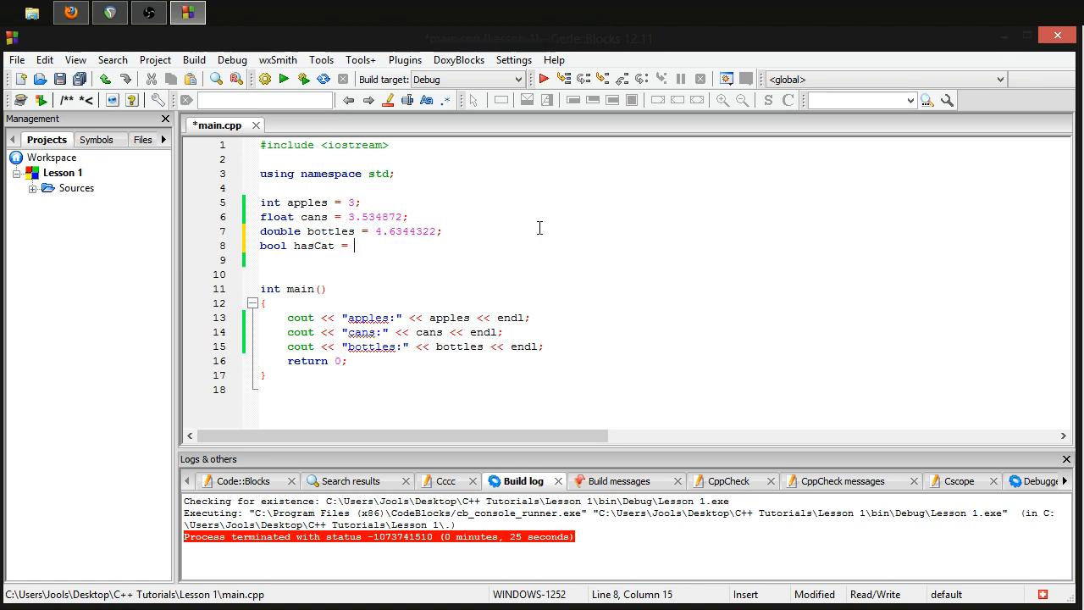
text(false;)
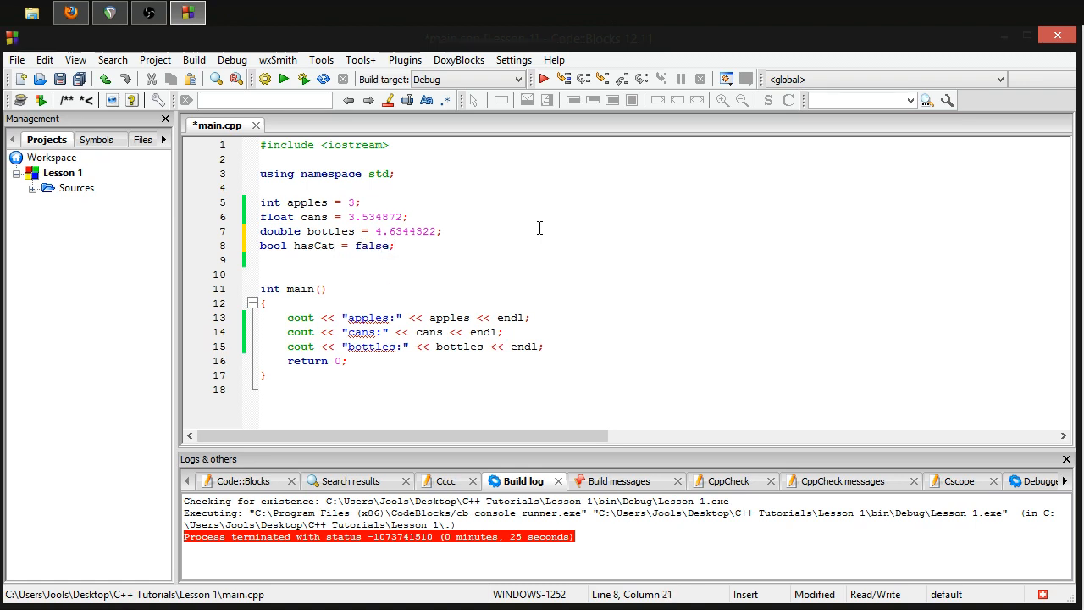
mouse_move(580, 330)
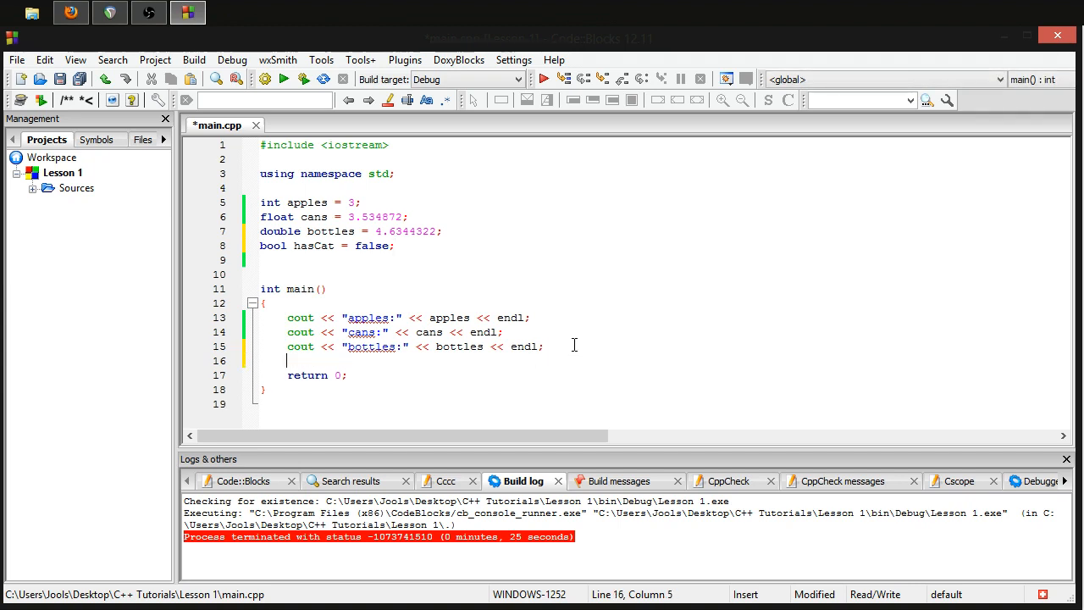
text(cout << "")
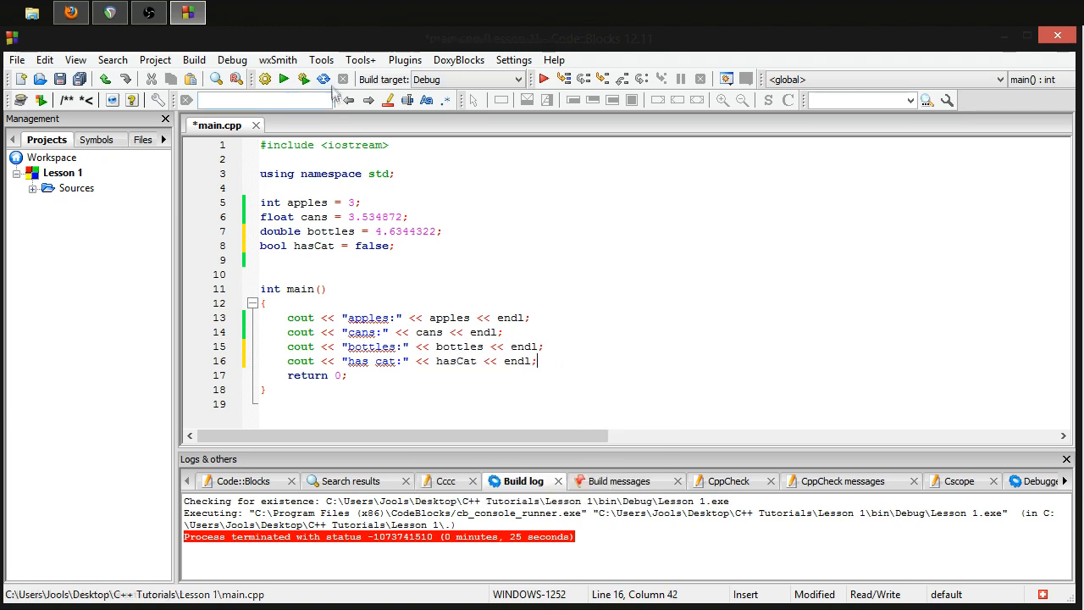
- Run with hasCat false, then replace false with true
click(304, 78)
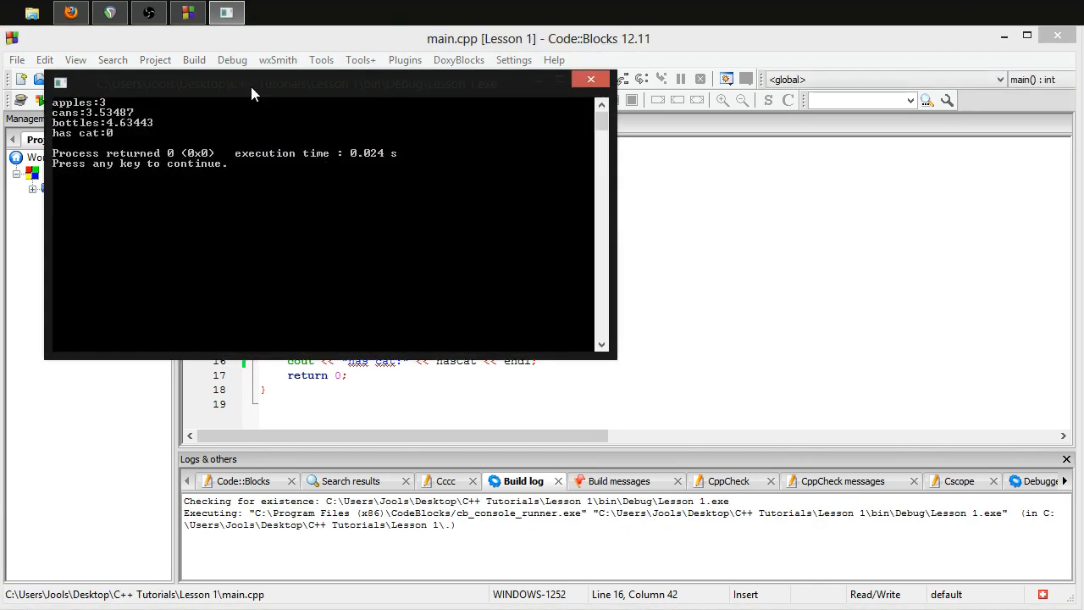
mouse_move(125, 142)
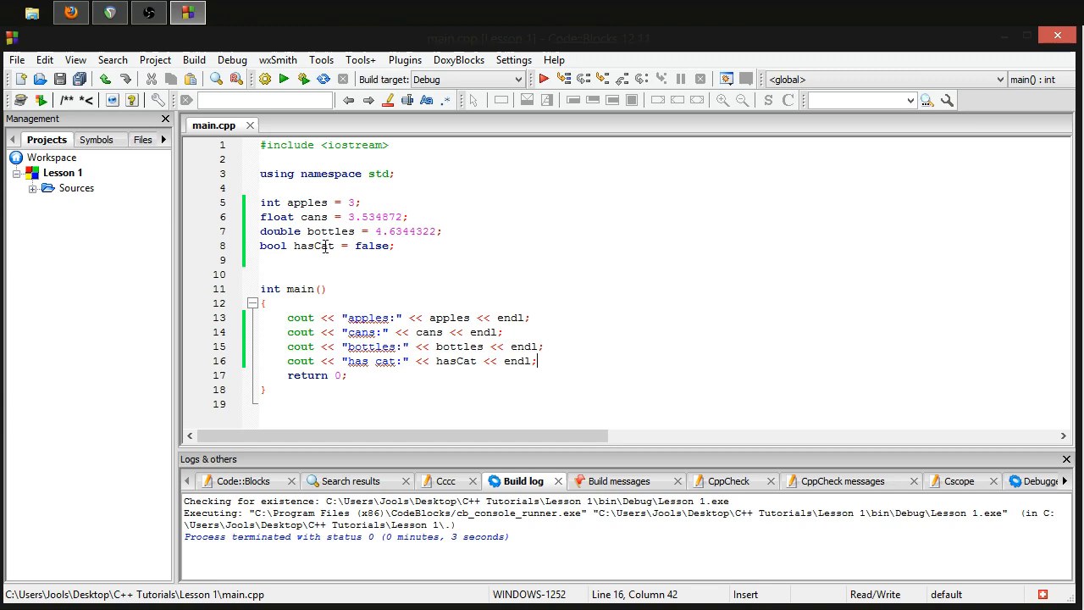
click(388, 245)
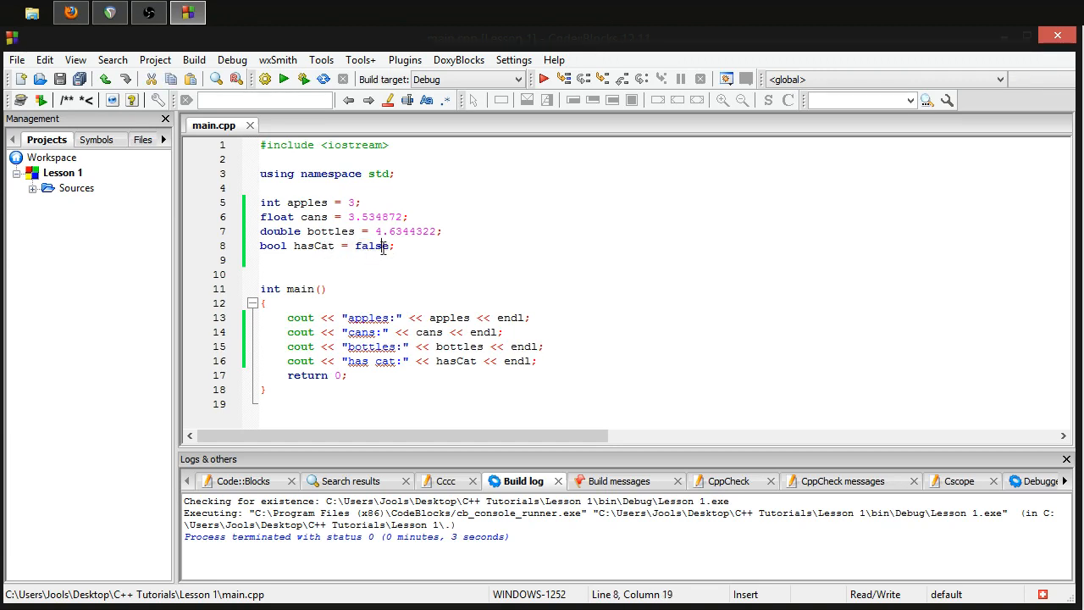
double_click(372, 245)
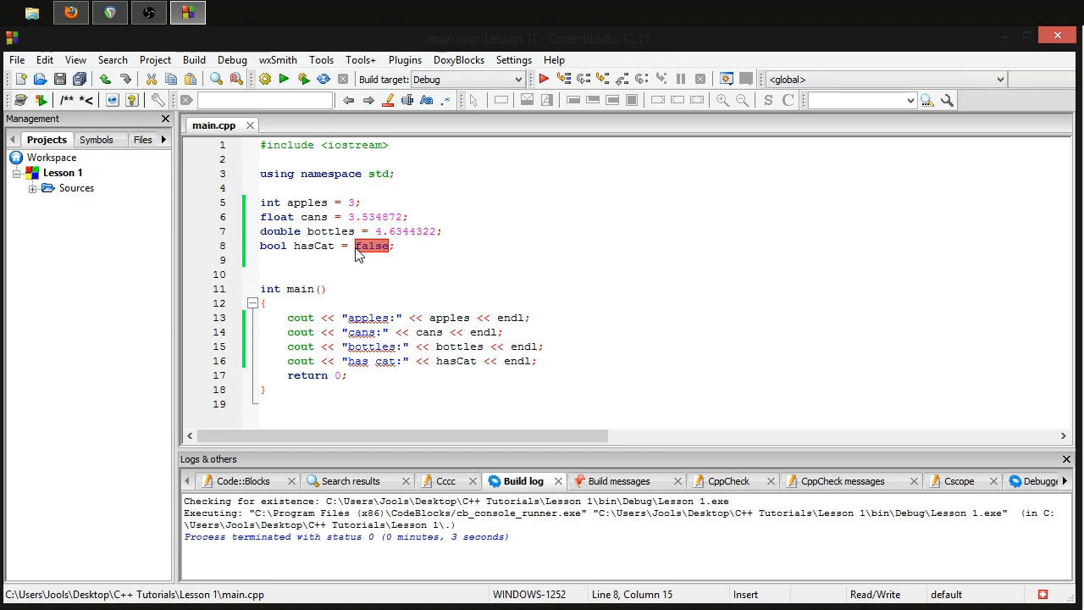
text(true)
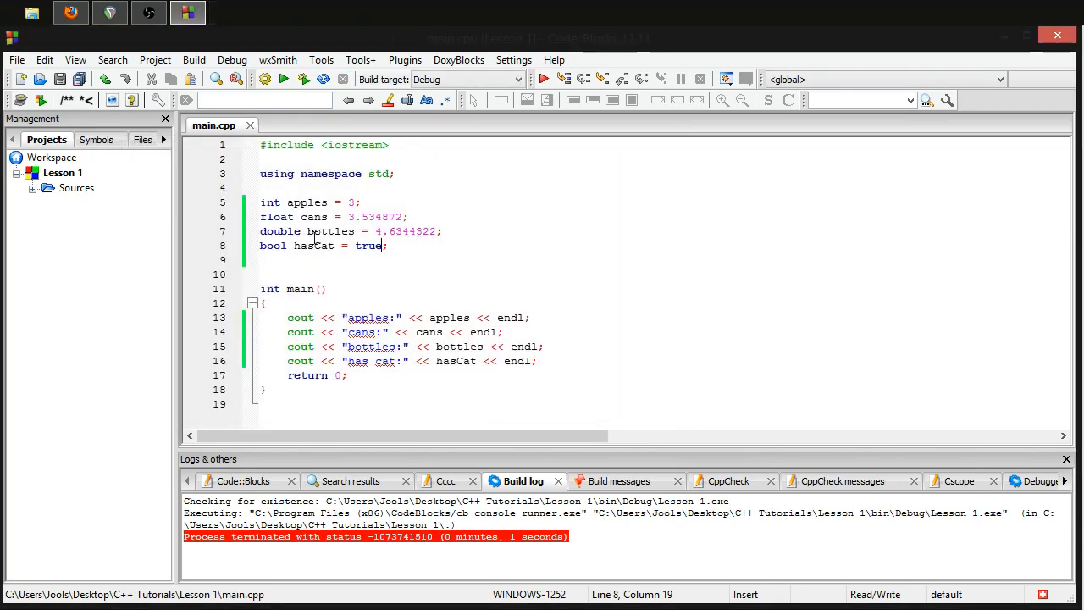
- Try hasCat as 1 and then 8342789, building and running after each
text(1)
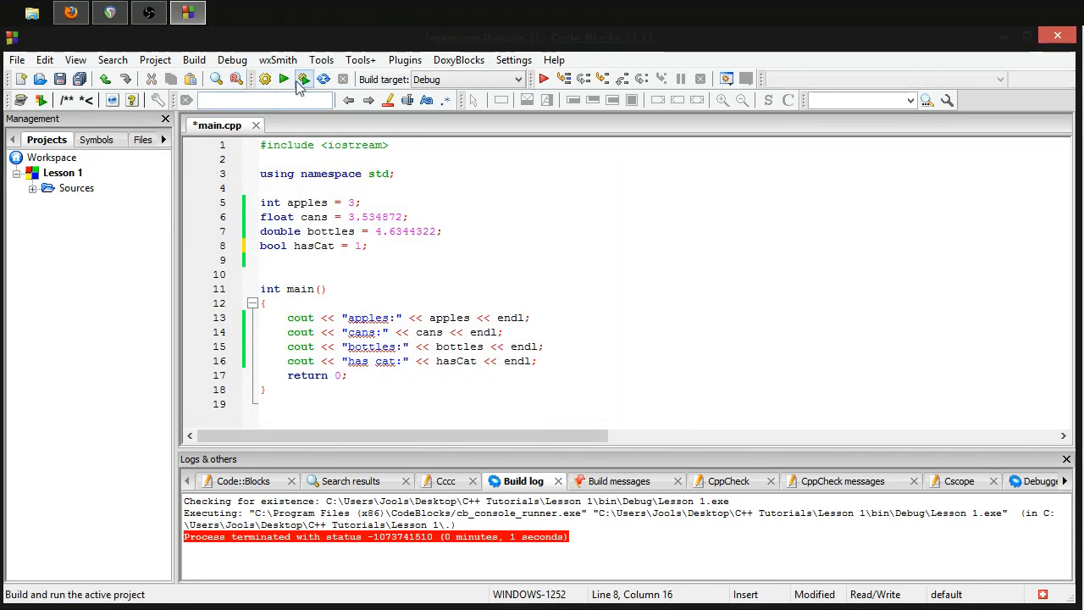
click(303, 79)
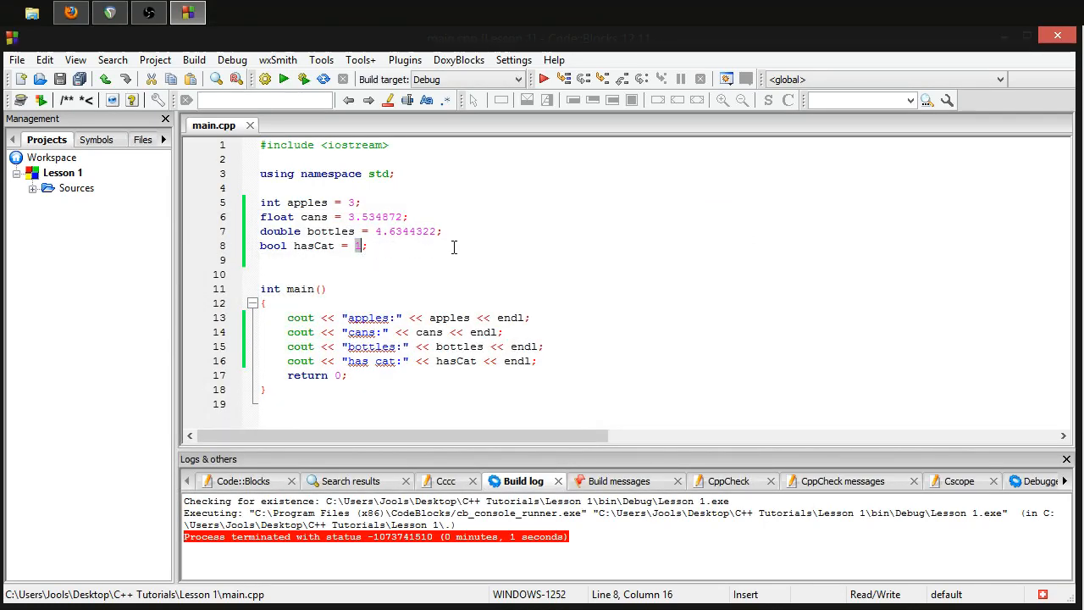
text(8342789)
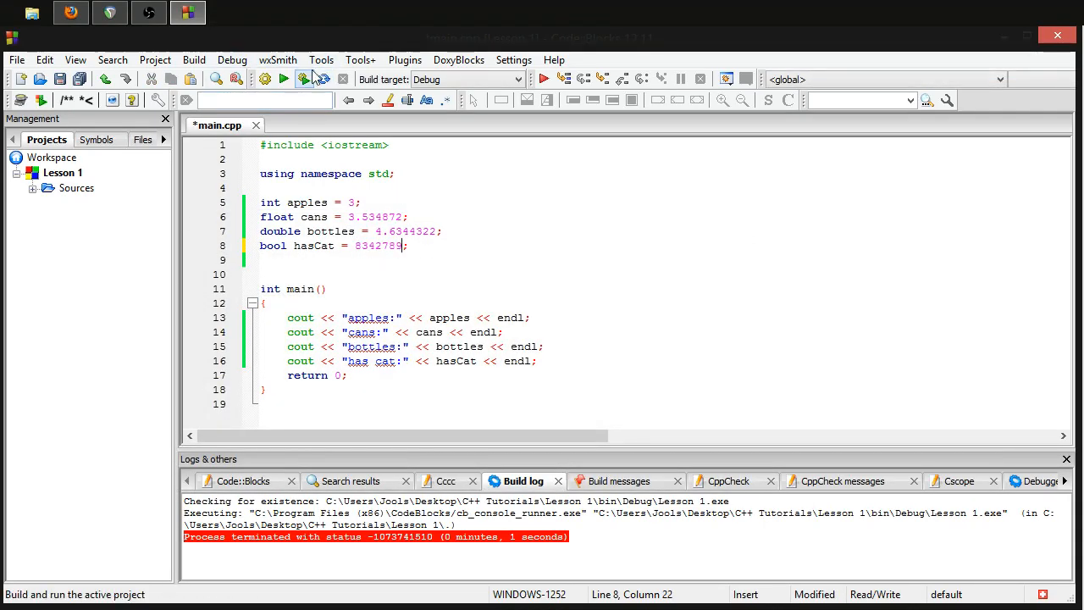
click(281, 79)
text(true)
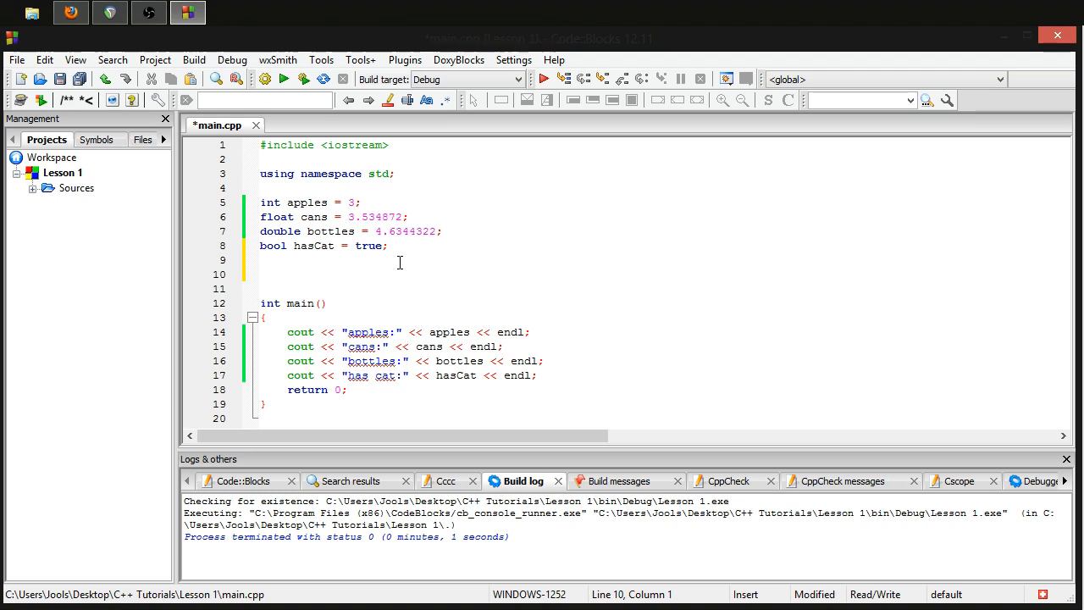
text(green apples)
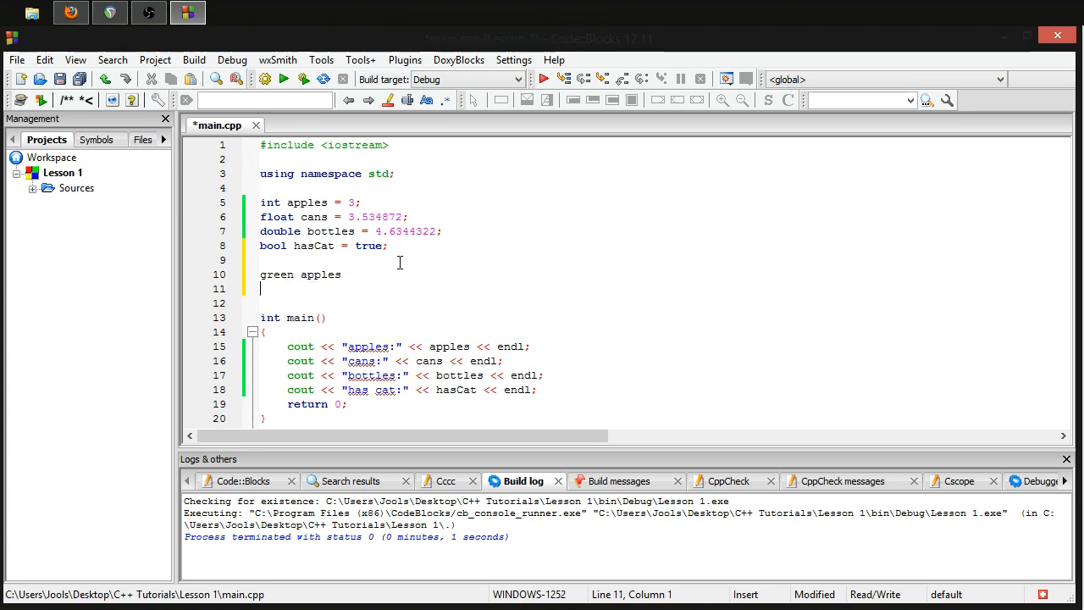
text(greenApl)
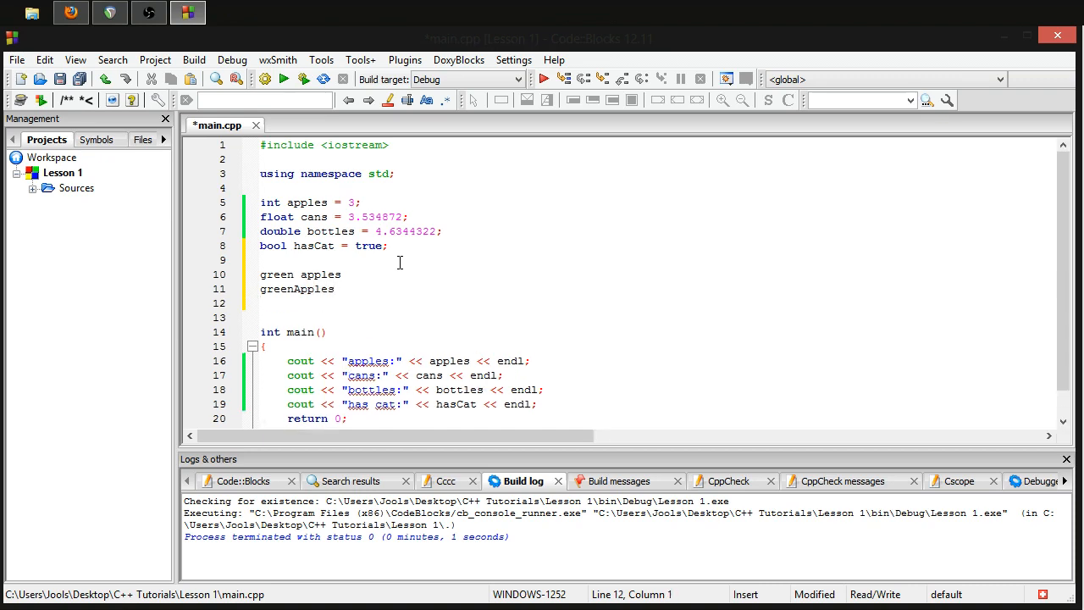
text(gre)
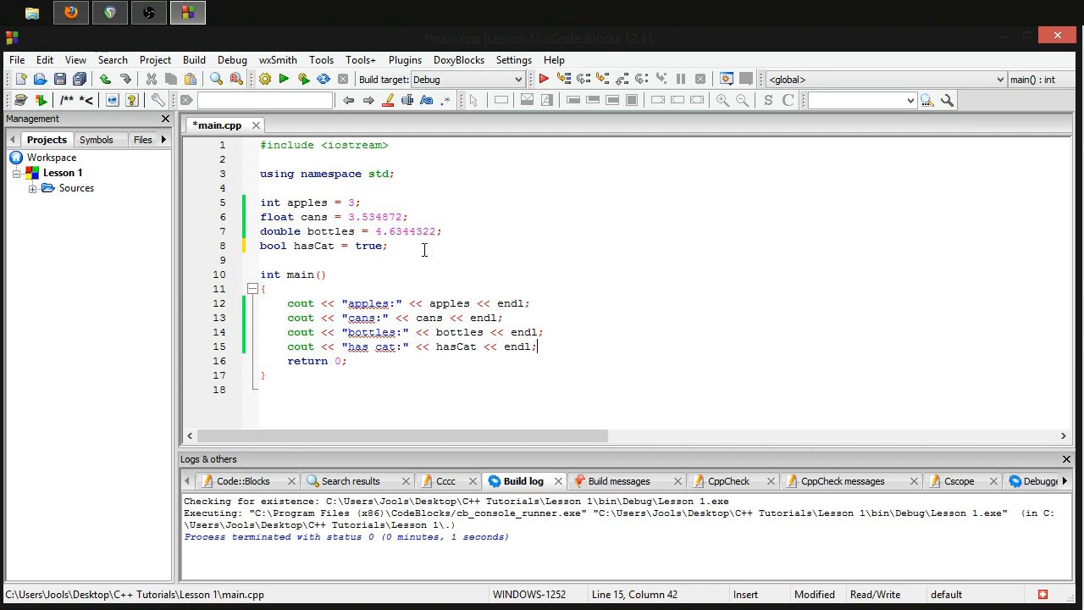
click(387, 245)
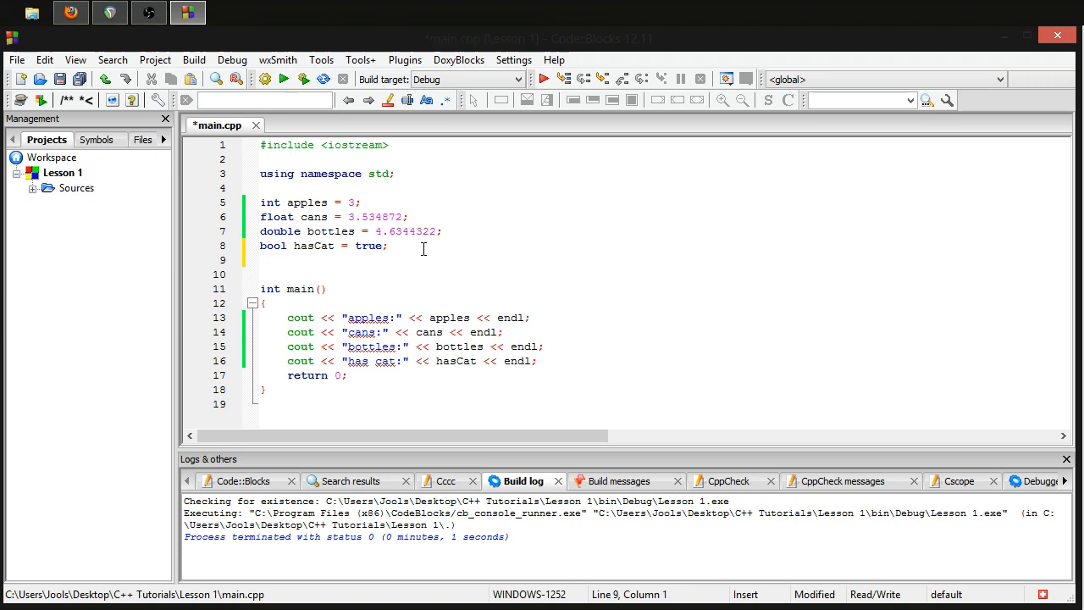
- Declare char pears = 43; on line 9
text(char)
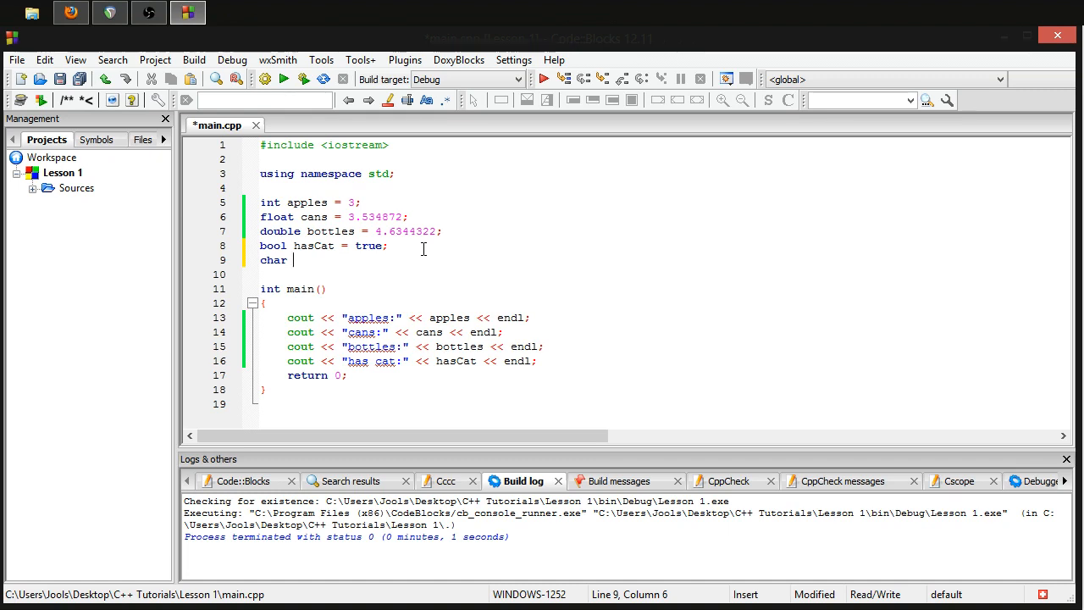
text(pe)
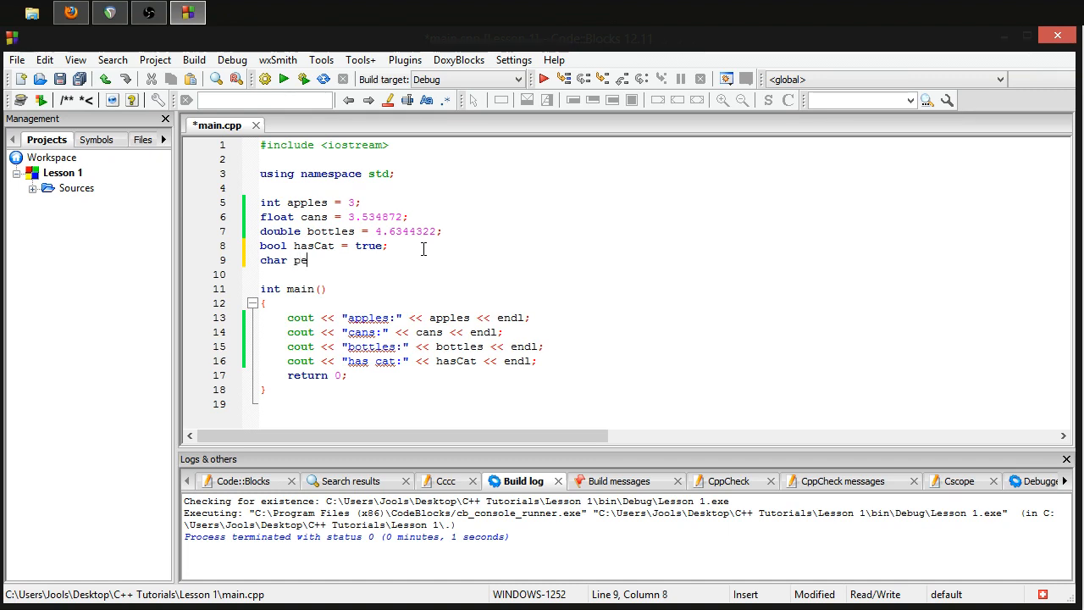
text(ars = 43)
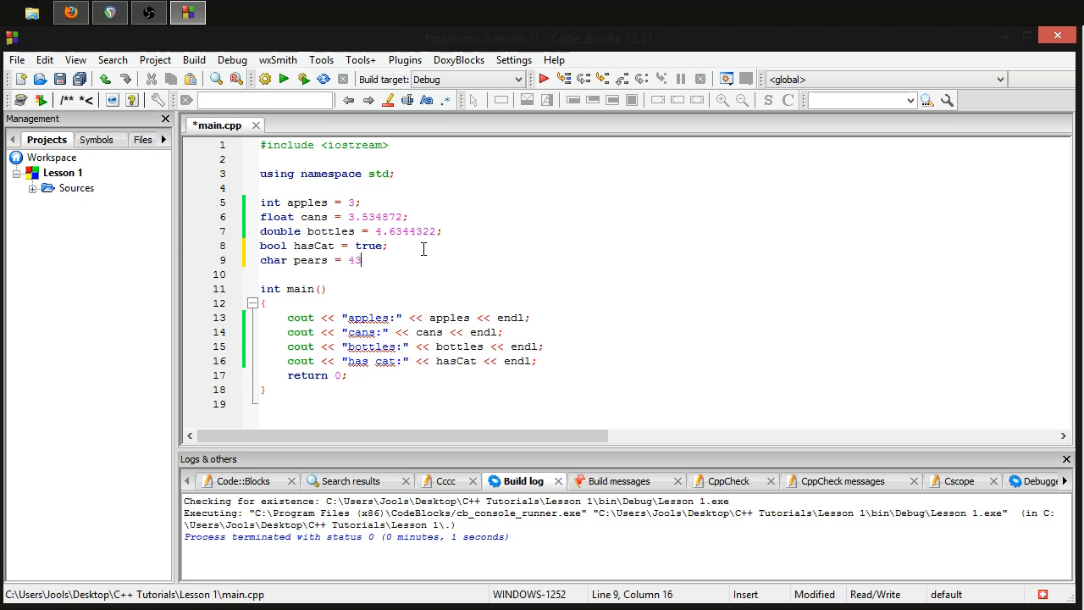
text(;)
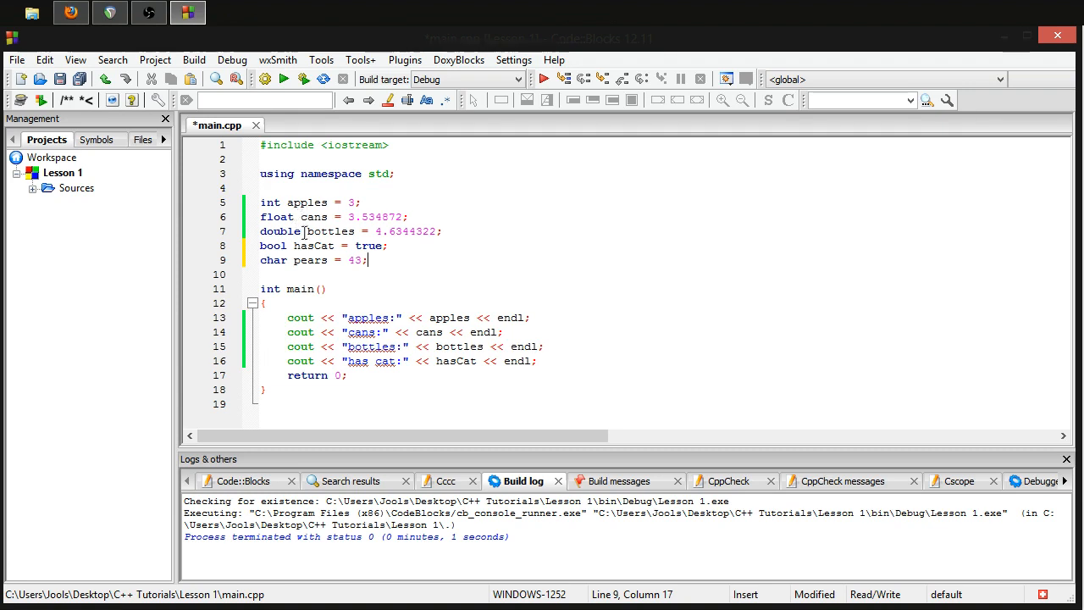
double_click(275, 217)
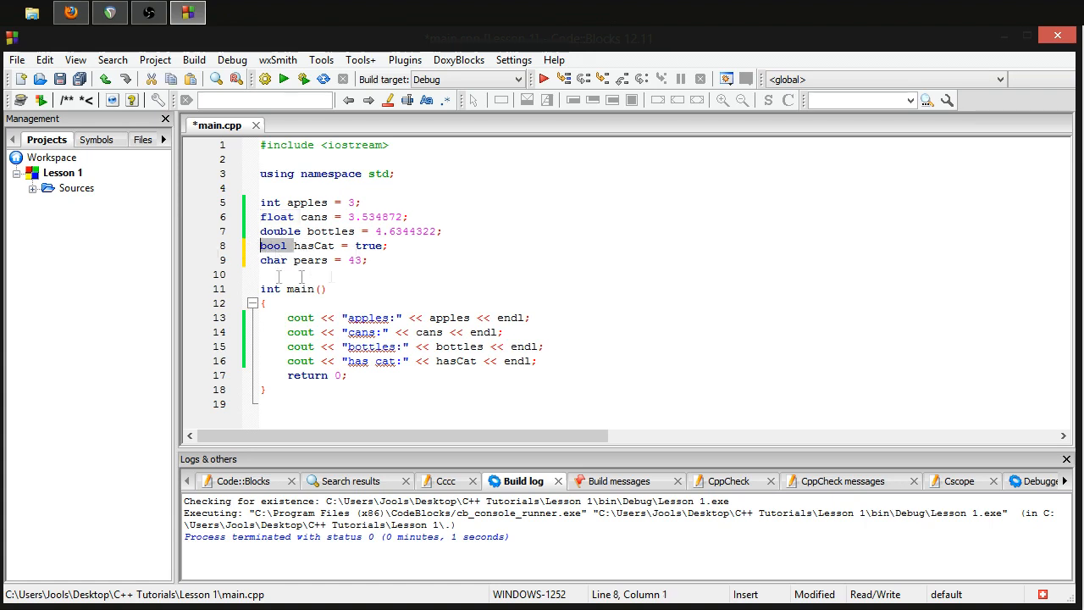
click(367, 260)
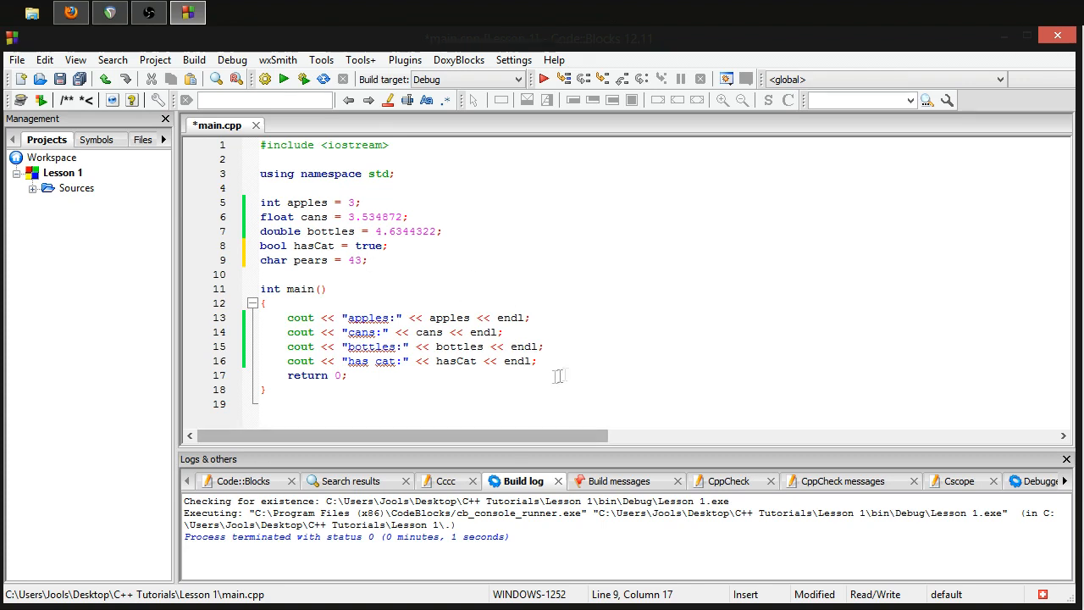
- Add cout << "pears:" << pears << endl; after the has cat line
text(cout << ")
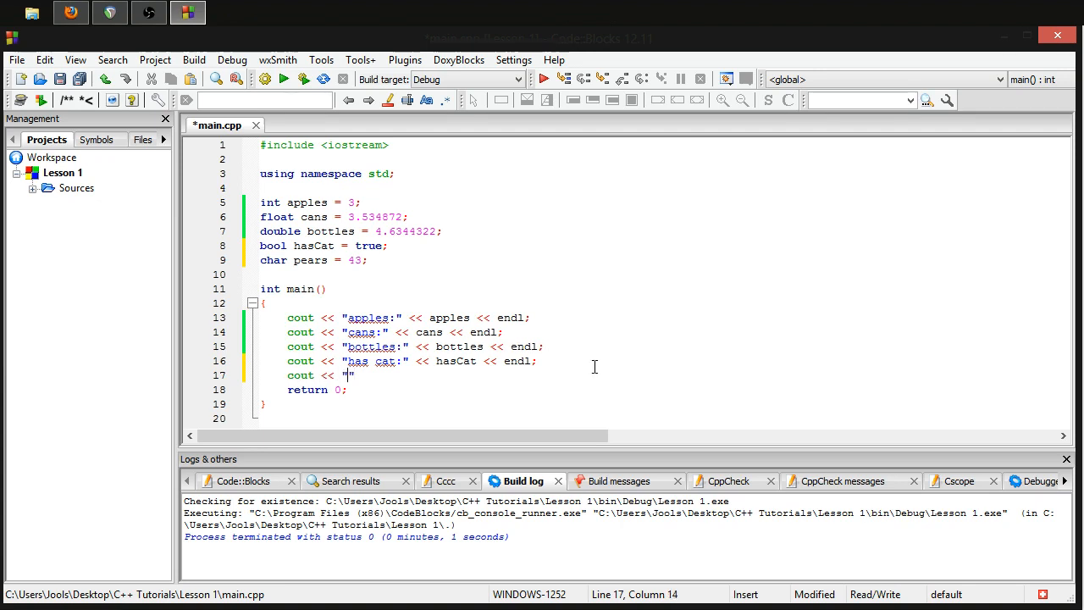
text(pears:)
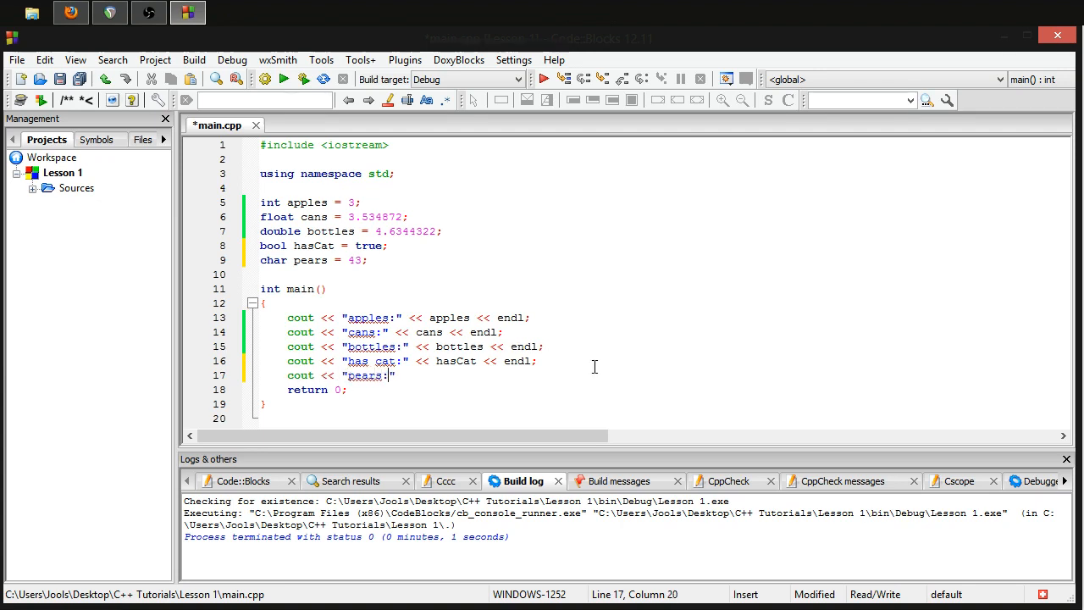
text(<<)
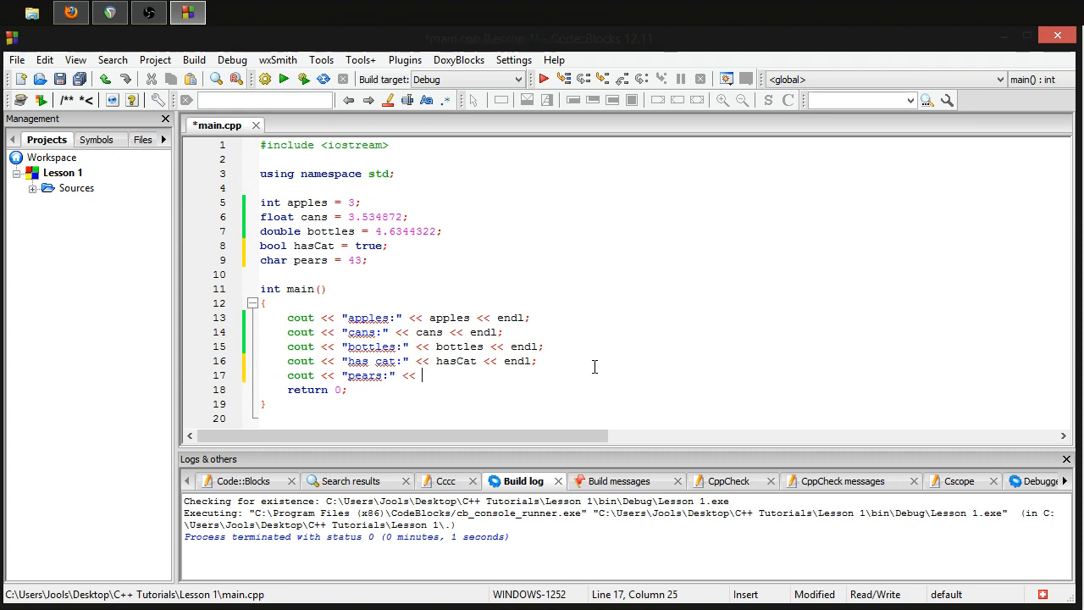
text(pears << endl;)
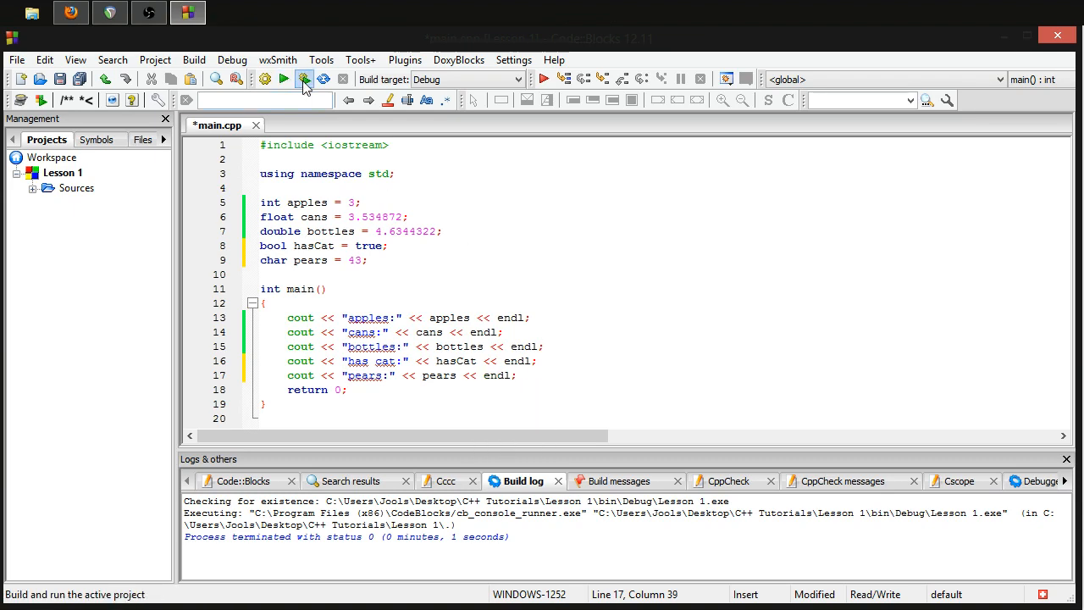
- Run the program, then change pears to 65 and rerun so the console prints pears:A
click(285, 78)
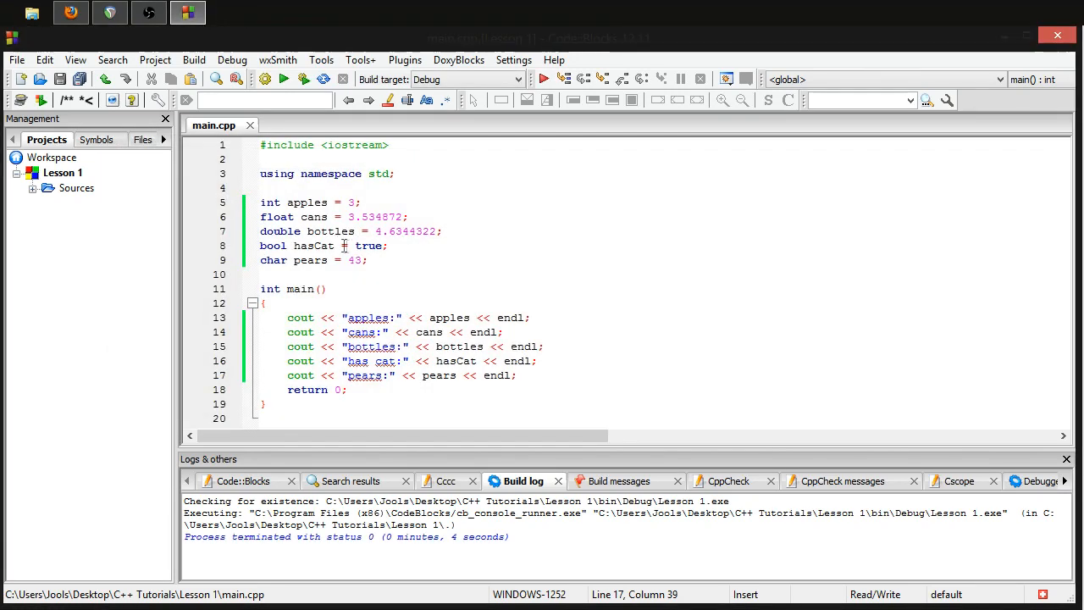
double_click(353, 259)
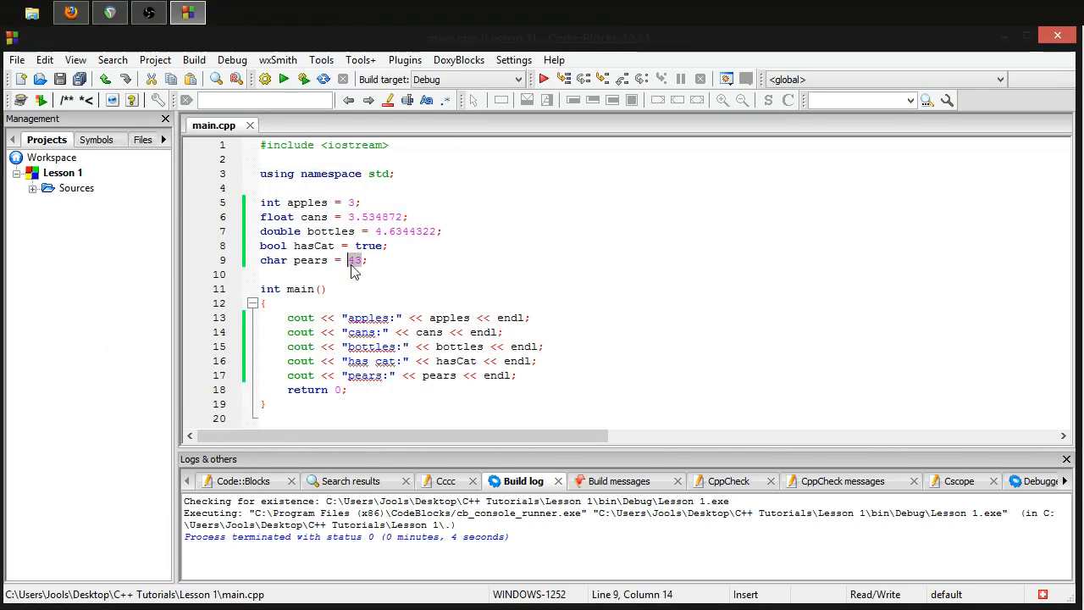
text(65)
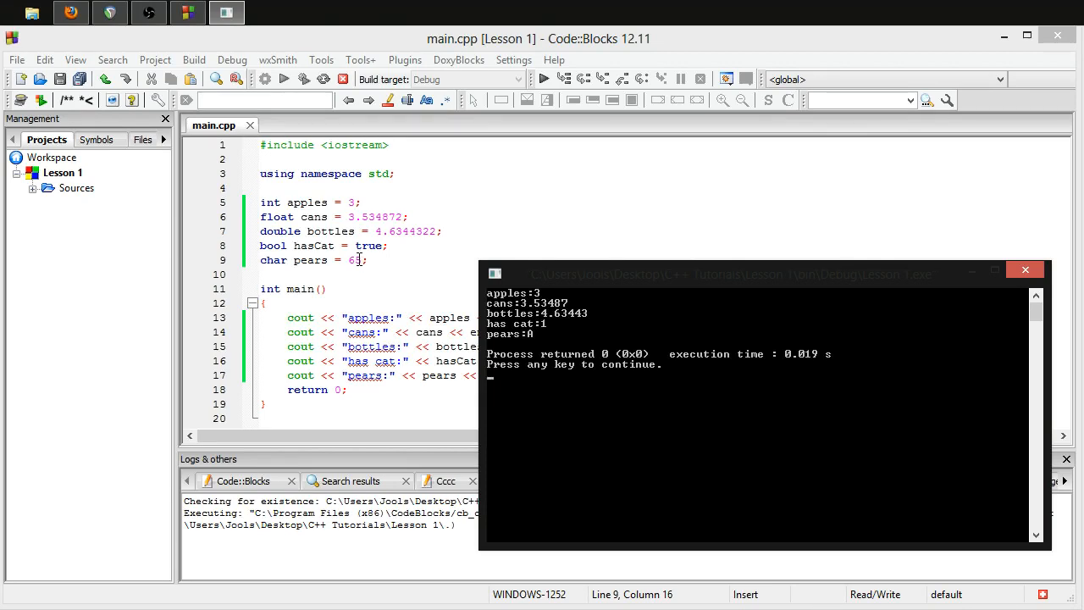
text(5)
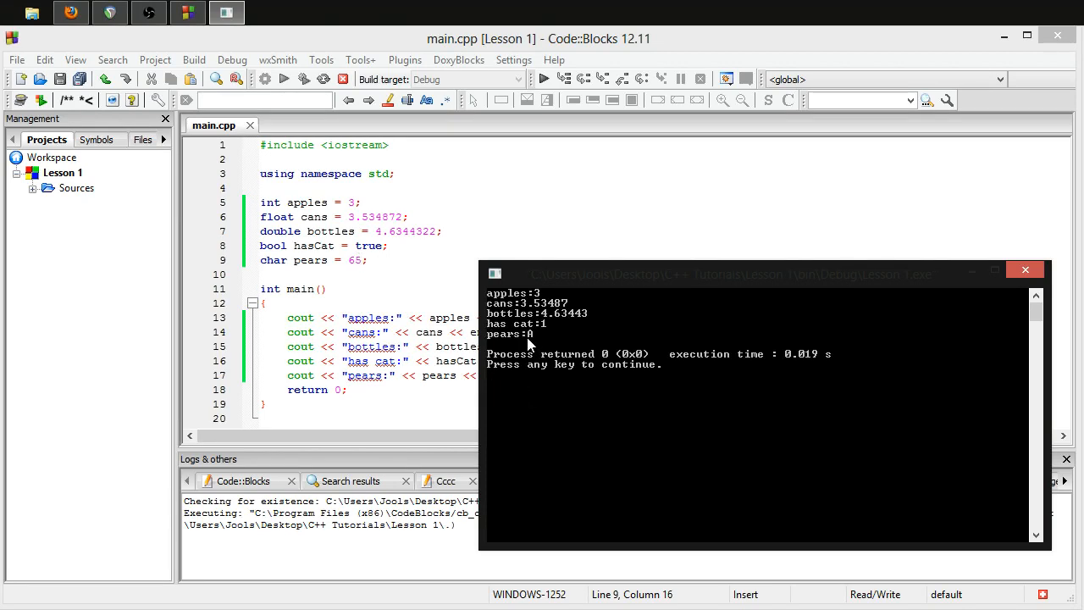
mouse_move(533, 343)
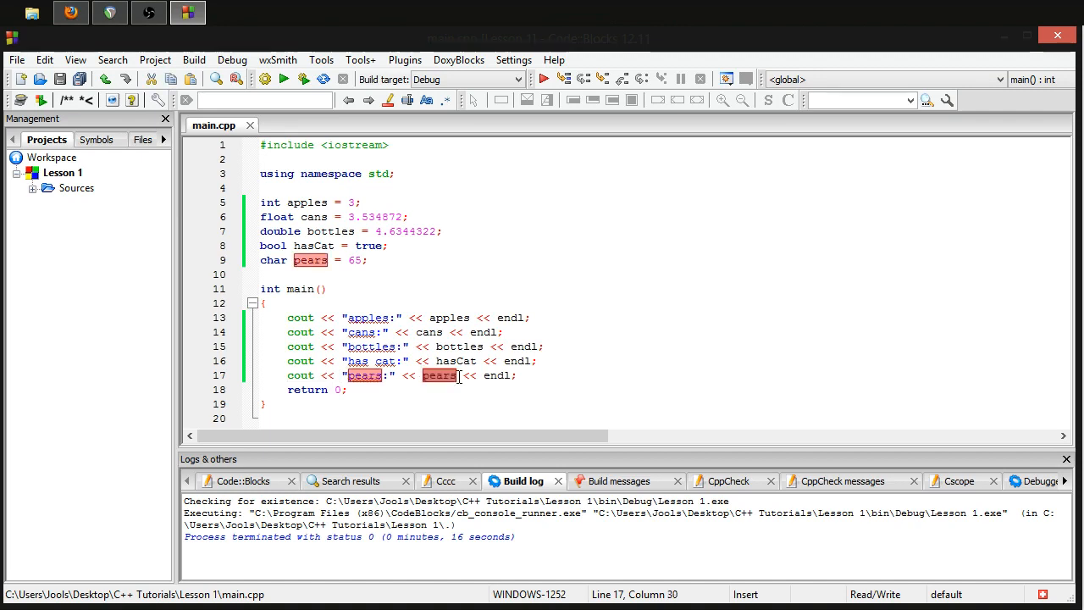
mouse_move(438, 375)
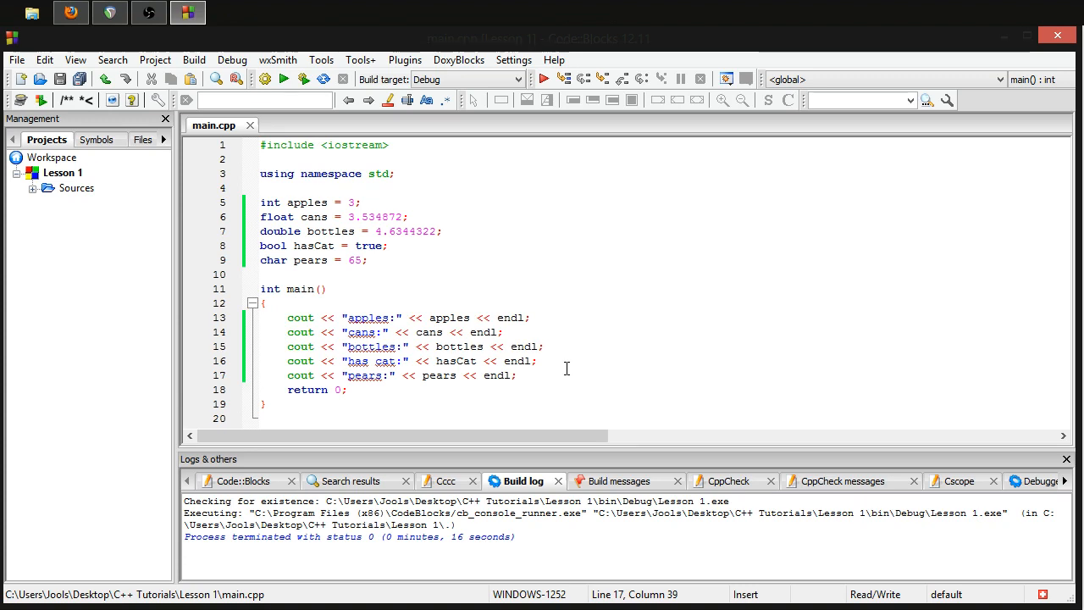
- Dismiss the console window and return to main.cpp in the editor
click(517, 375)
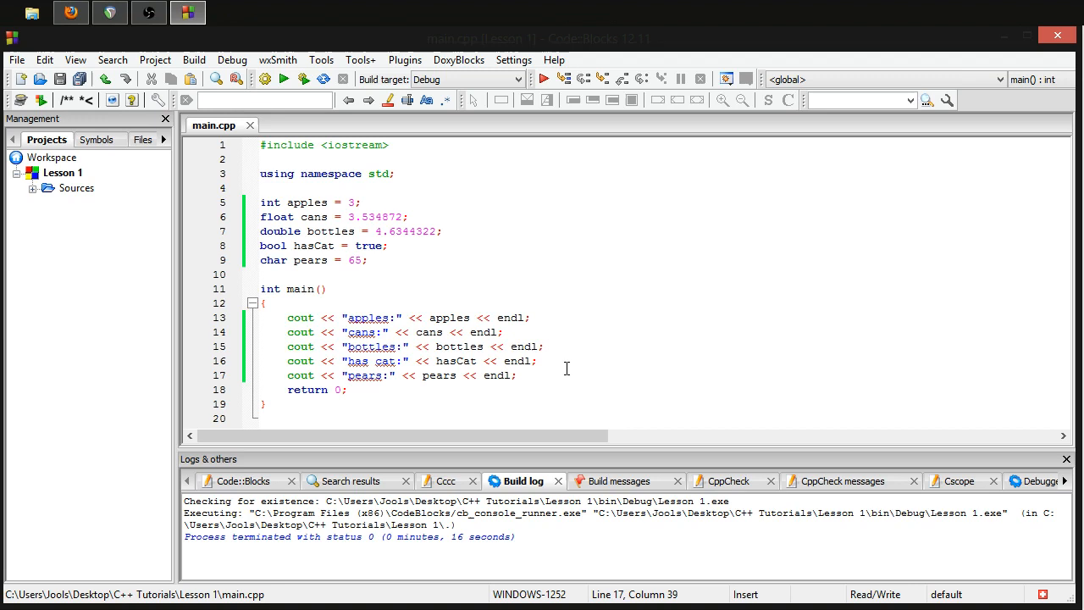
mouse_move(662, 374)
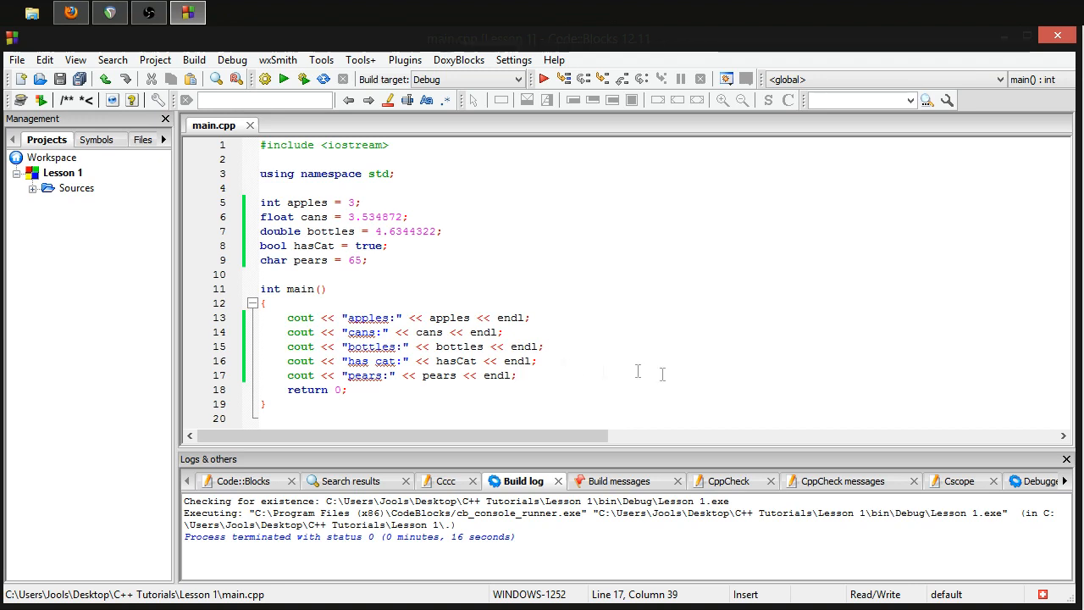